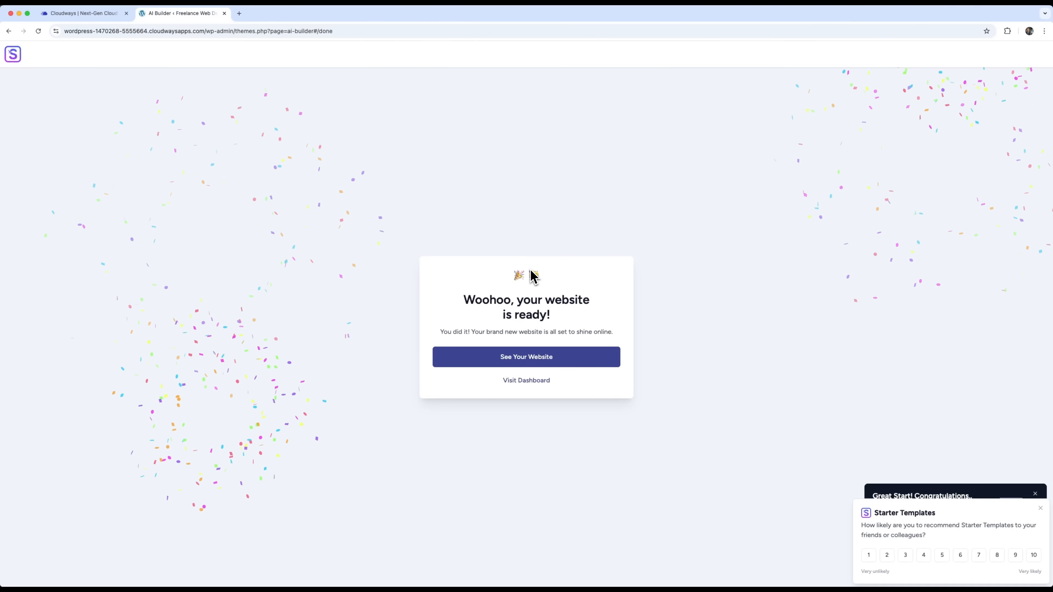
View the newly built site, review the About page, return Home and show the AI Assistant panel
left_click(526, 357)
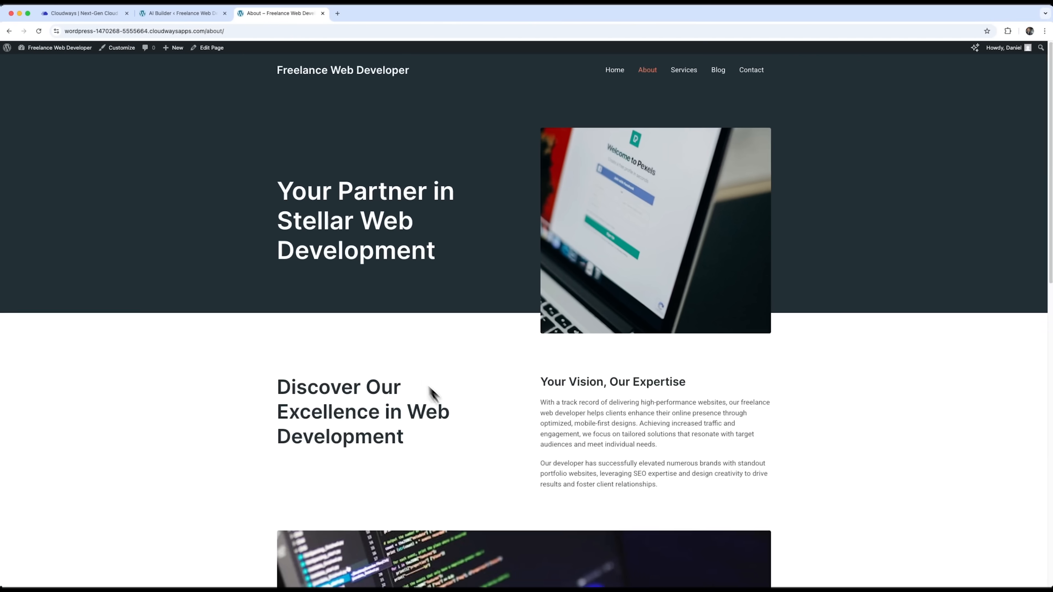
scroll("down", 3)
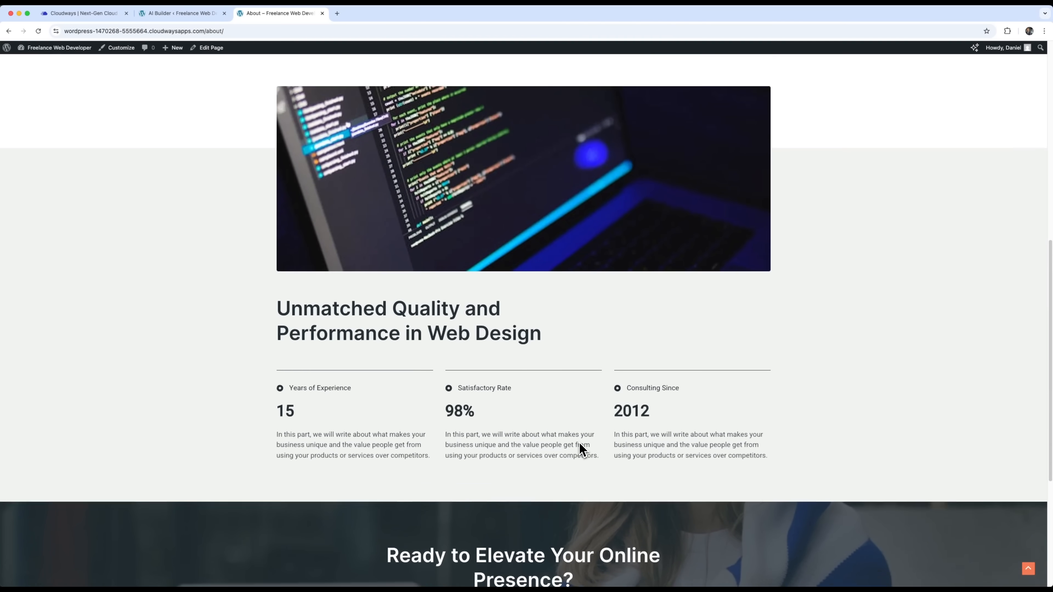
left_click(80, 13)
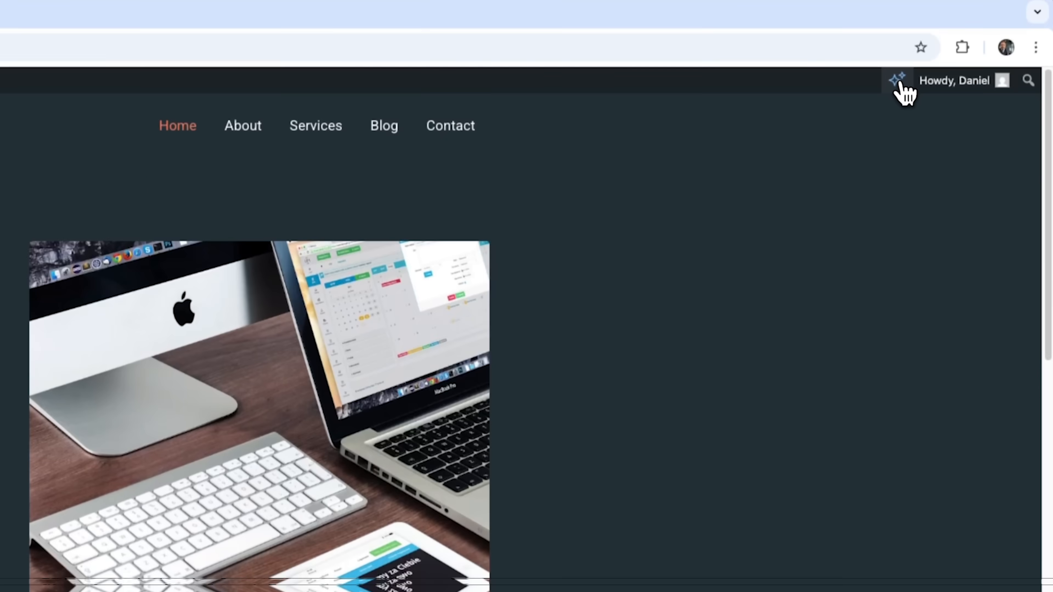
left_click(898, 80)
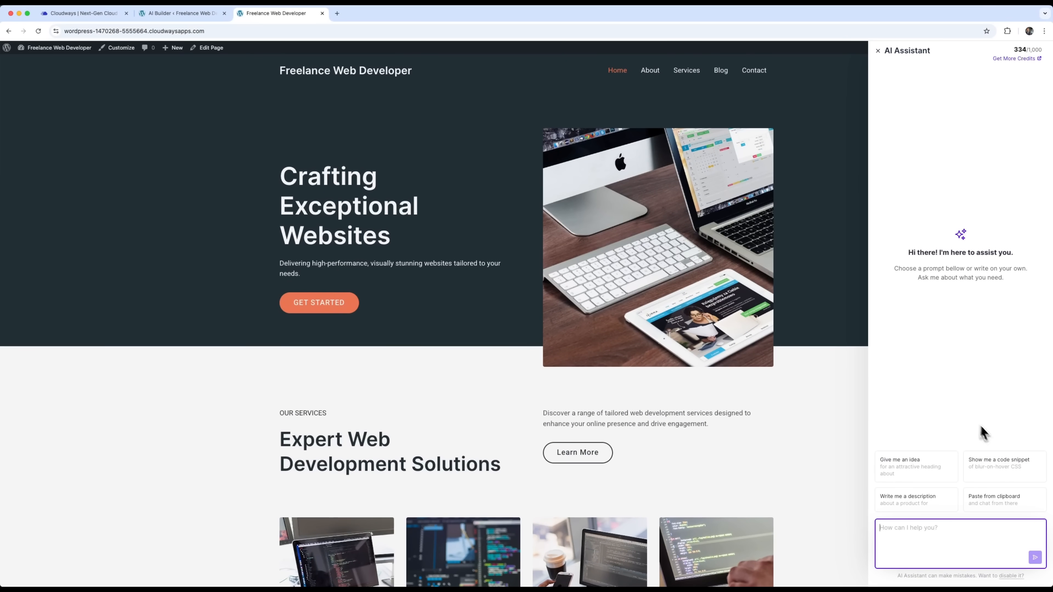
mouse_move(691, 437)
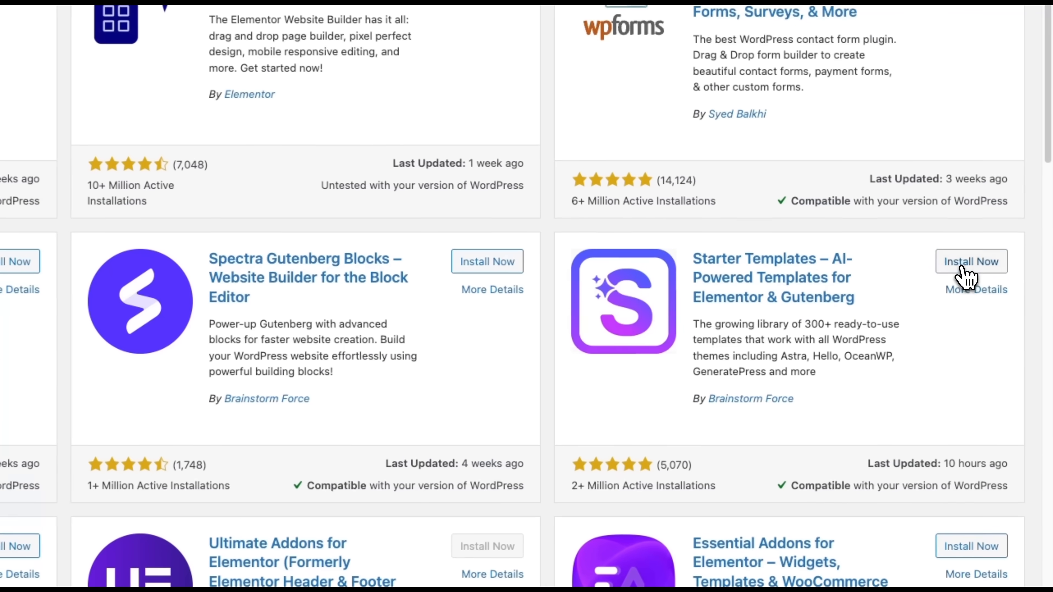
Install and activate the Starter Templates plugin from the plugin directory
left_click(972, 261)
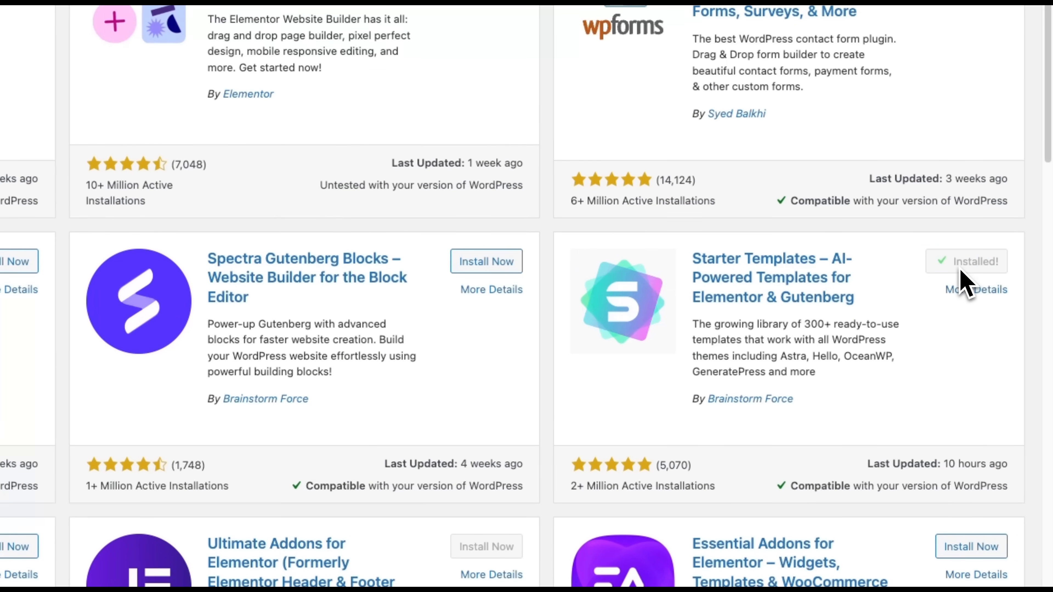
left_click(975, 262)
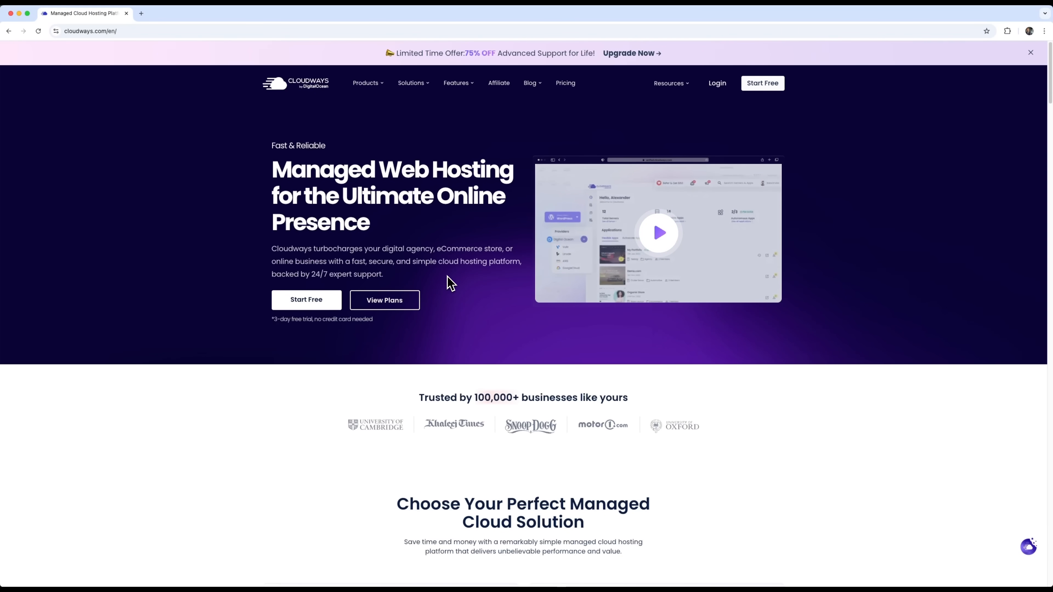
mouse_move(492, 316)
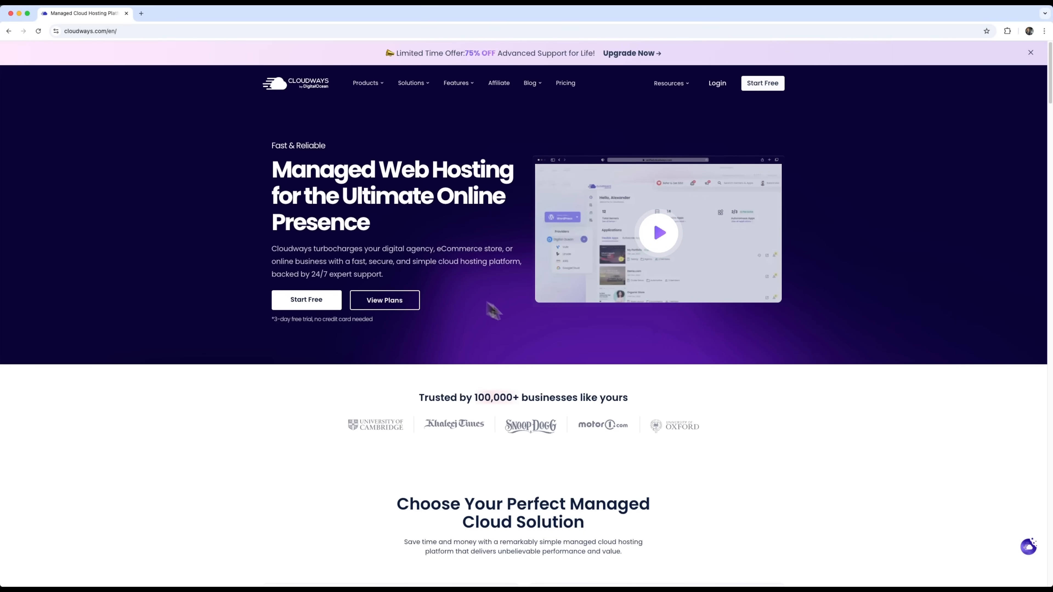
mouse_move(414, 225)
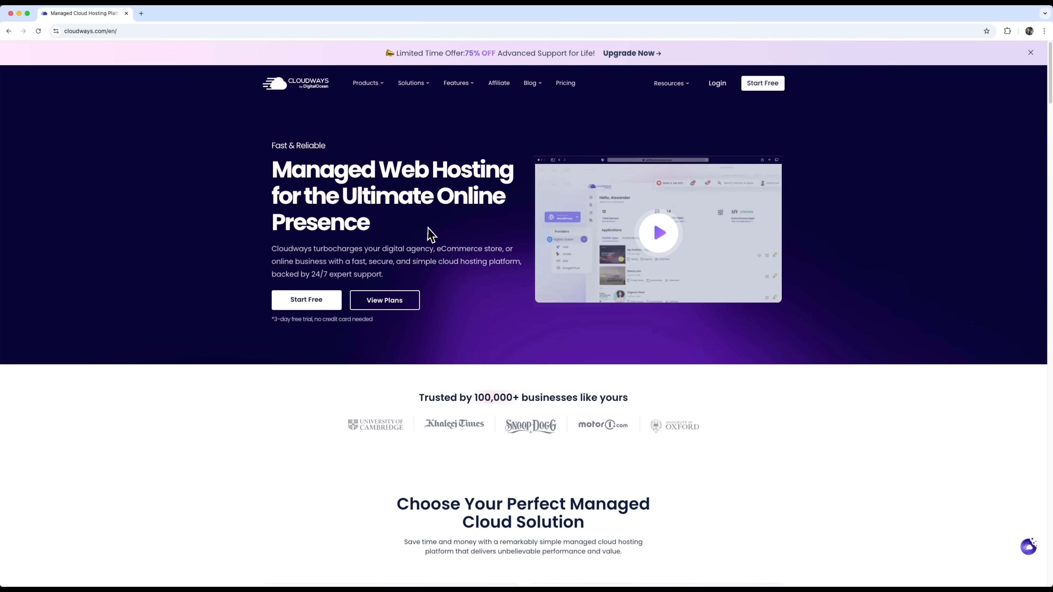
Log in to Cloudways from the homepage to reach the account dashboard
left_click(717, 83)
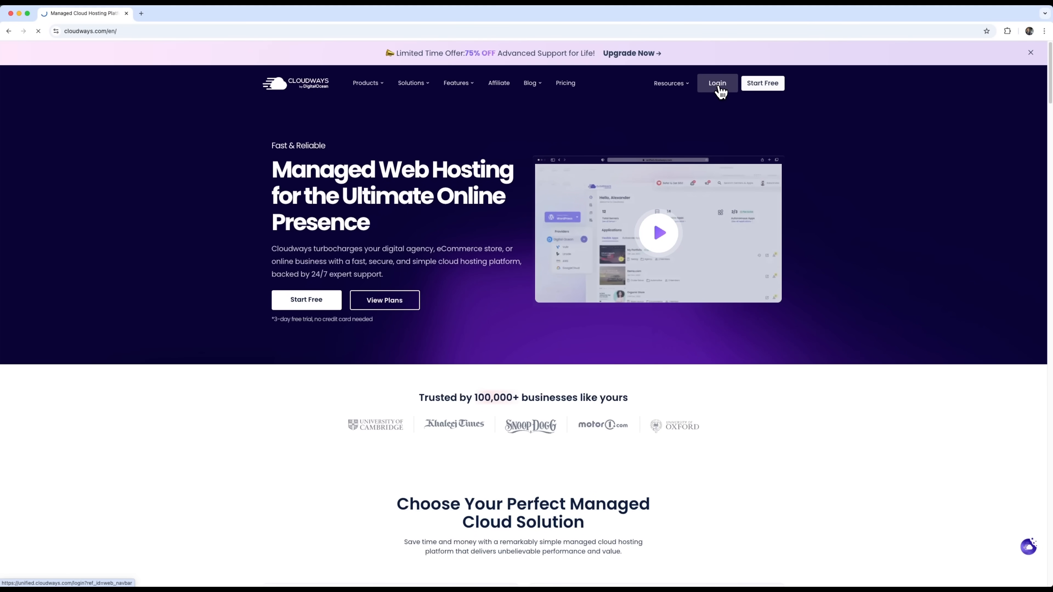
left_click(718, 83)
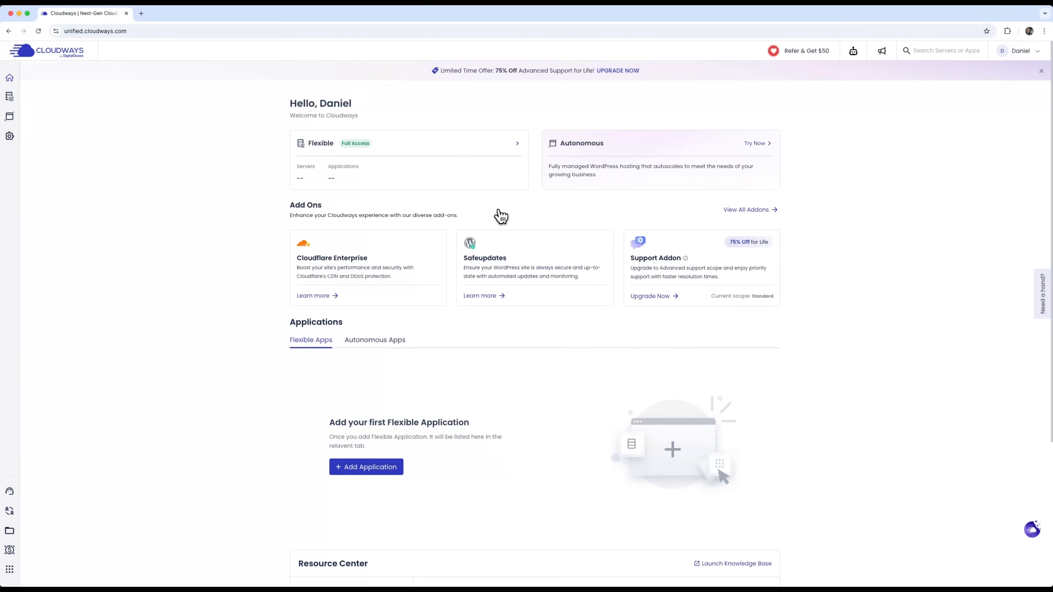
mouse_move(465, 303)
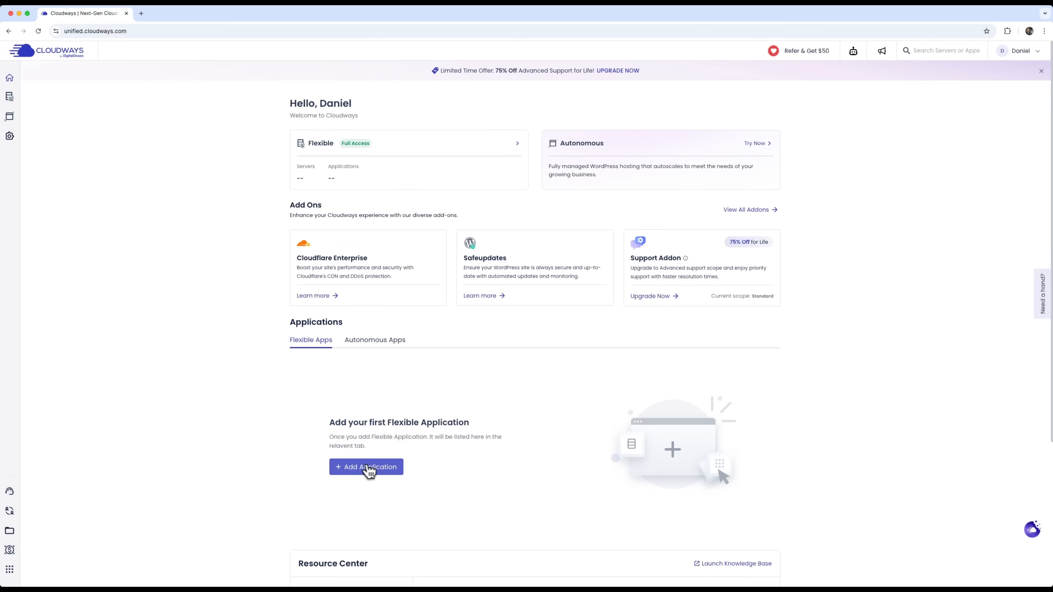
Start a new WordPress application named Freelance Web Developer
left_click(366, 466)
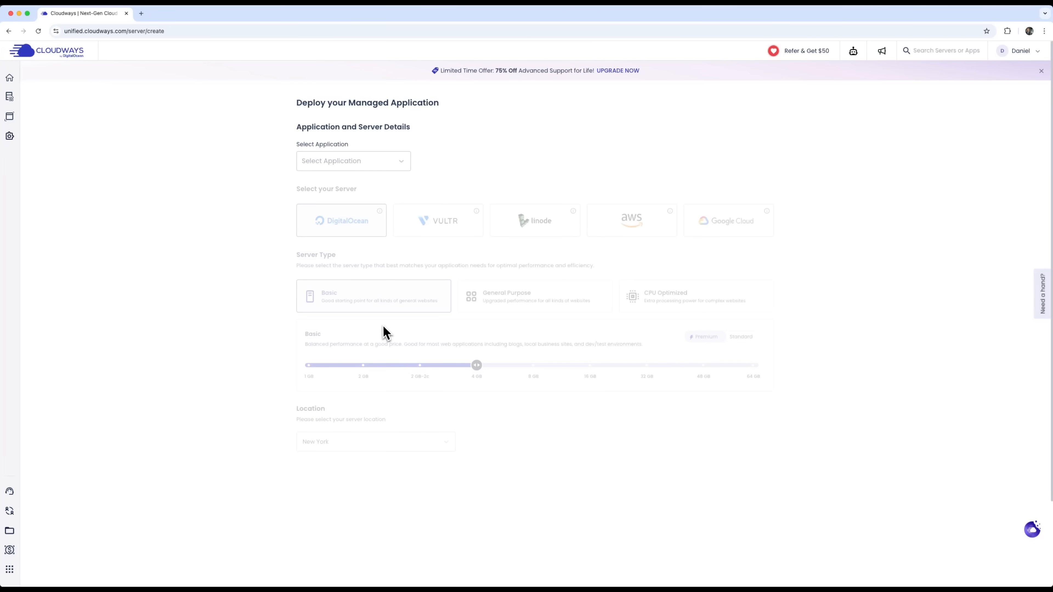
left_click(353, 161)
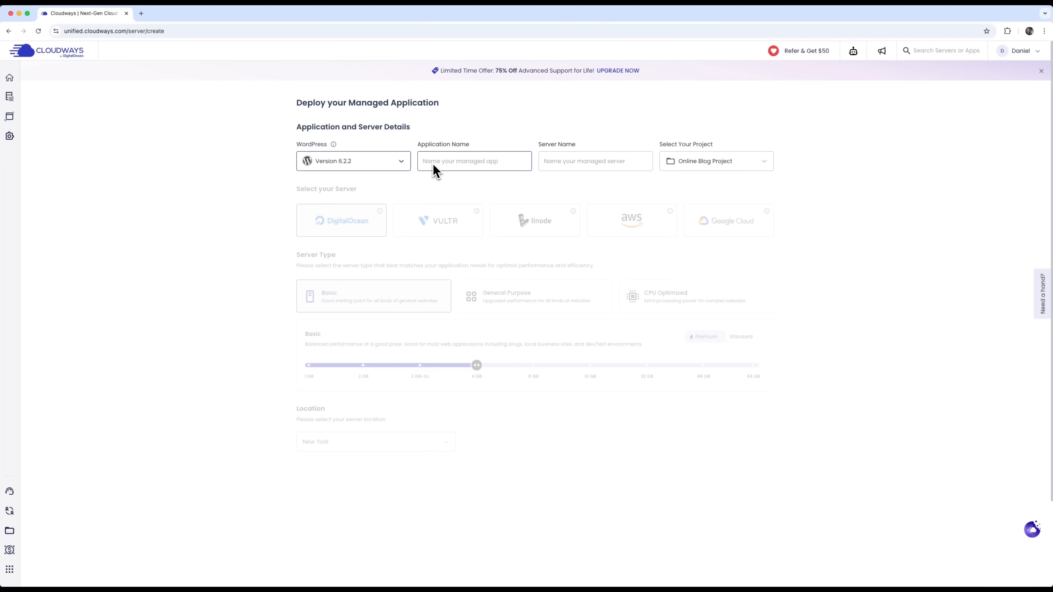
type("Freelance Web Developer")
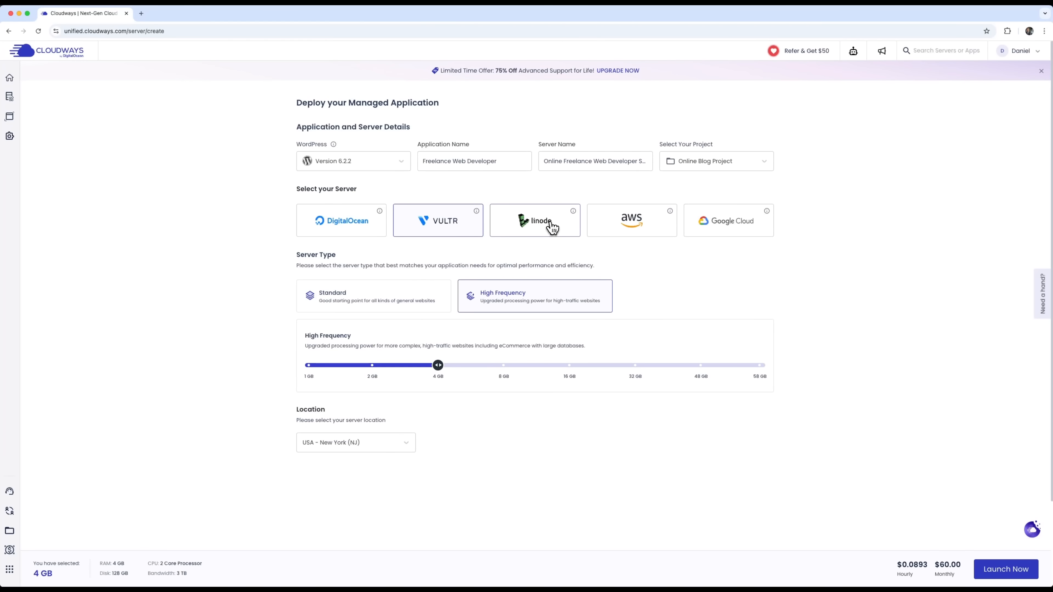
Compare AWS and Google Cloud, choose DigitalOcean 4 GB in New York and launch the server
left_click(631, 221)
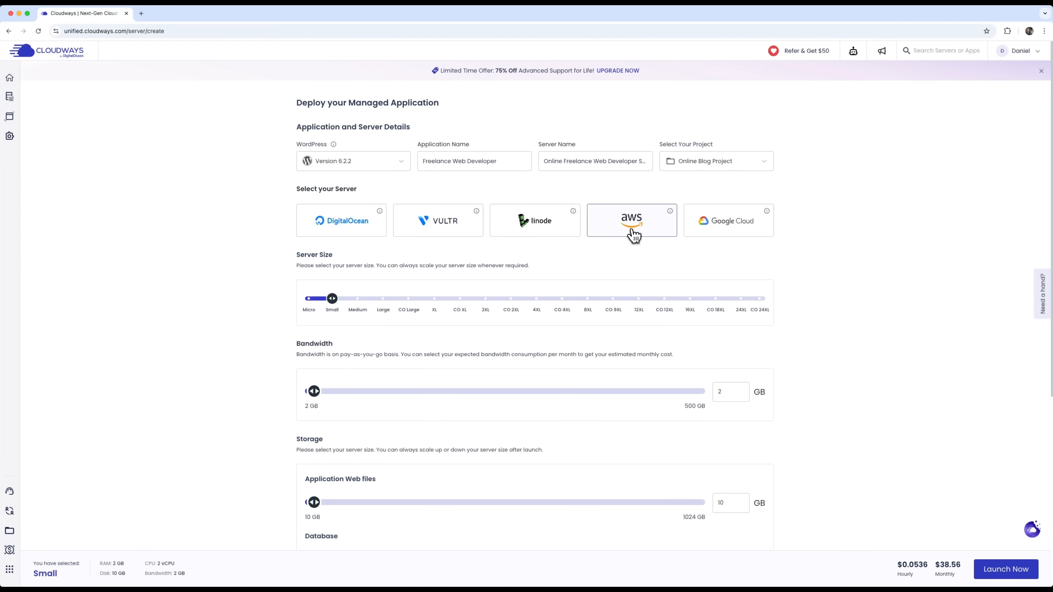
left_click(728, 221)
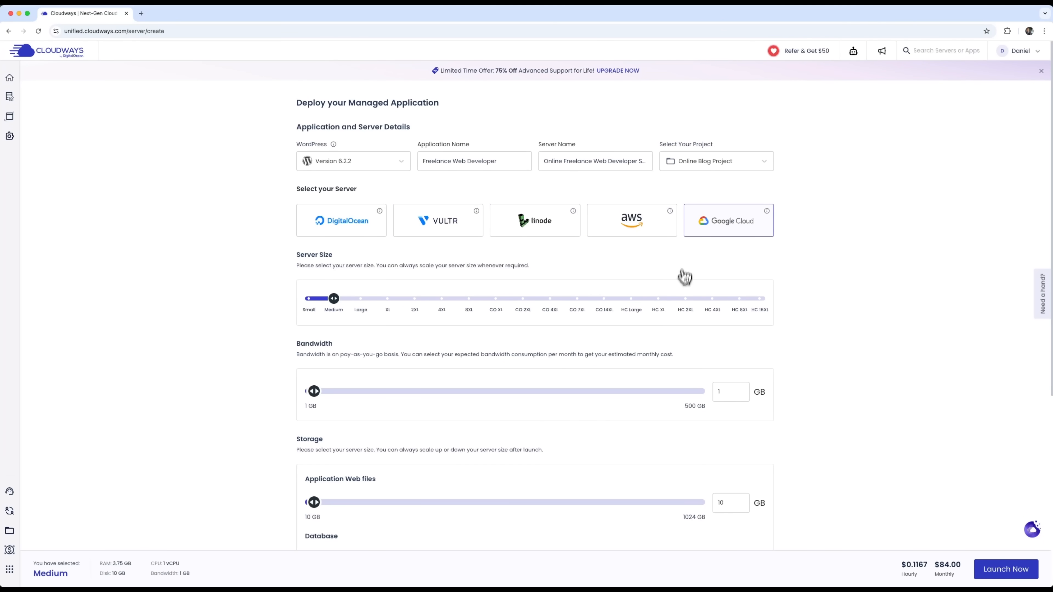
left_click(325, 223)
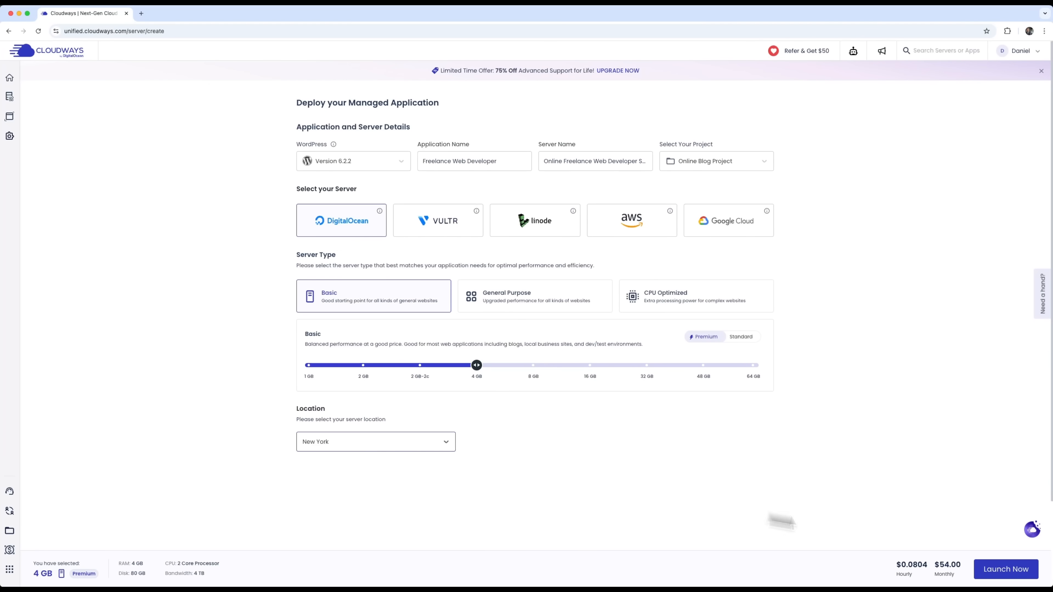
left_click(1006, 570)
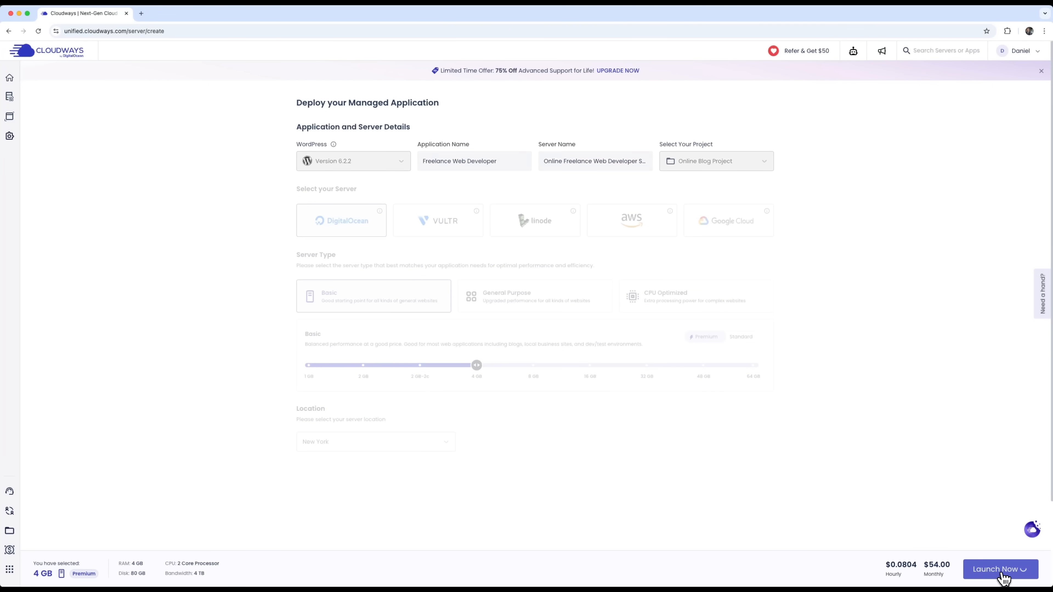
left_click(1000, 570)
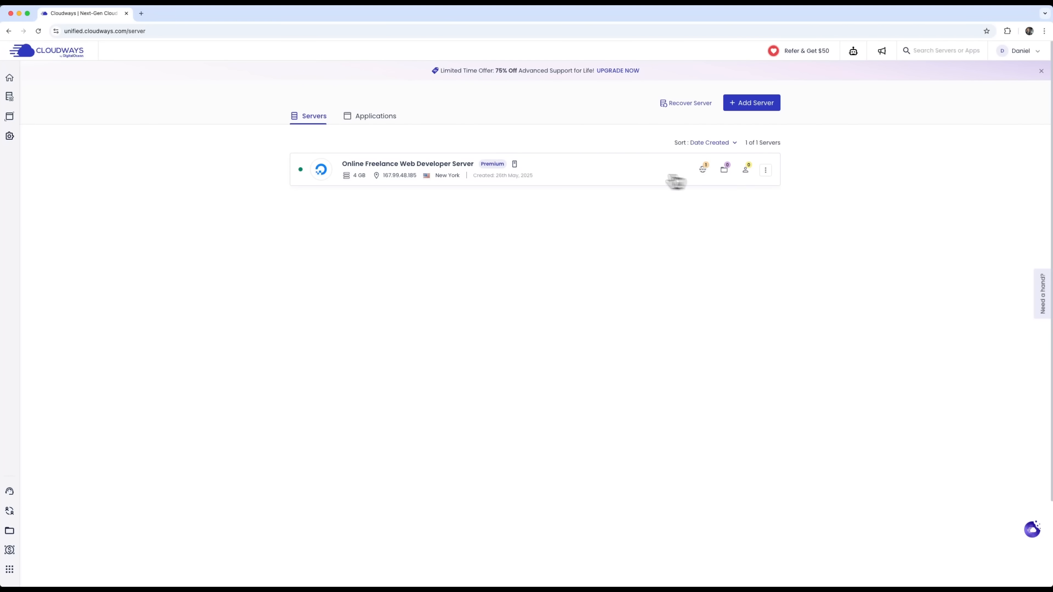
Review the new server's details, monitoring and services, then show the applications list
left_click(391, 164)
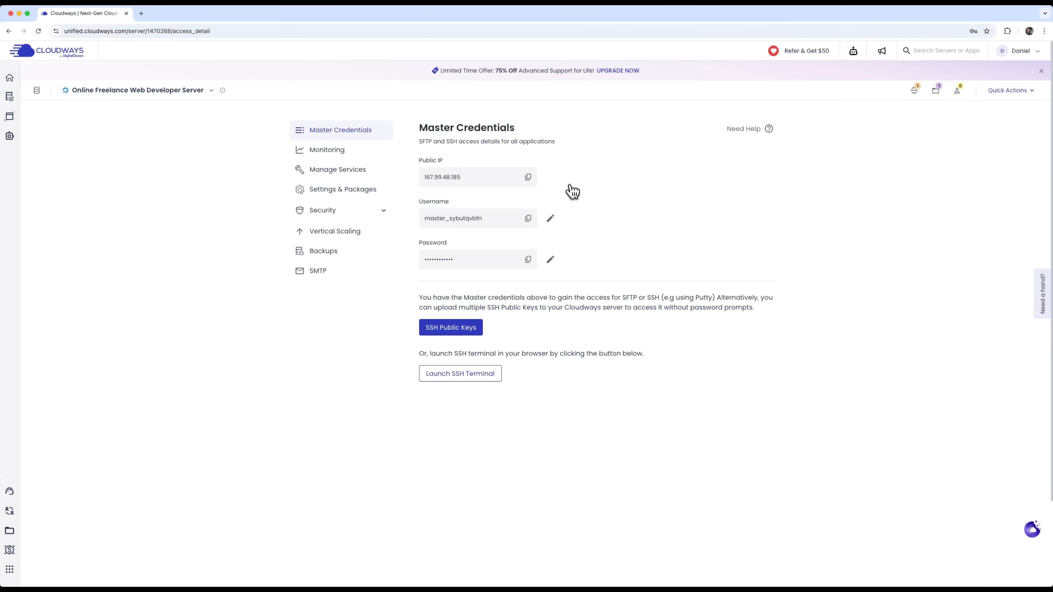
mouse_move(615, 228)
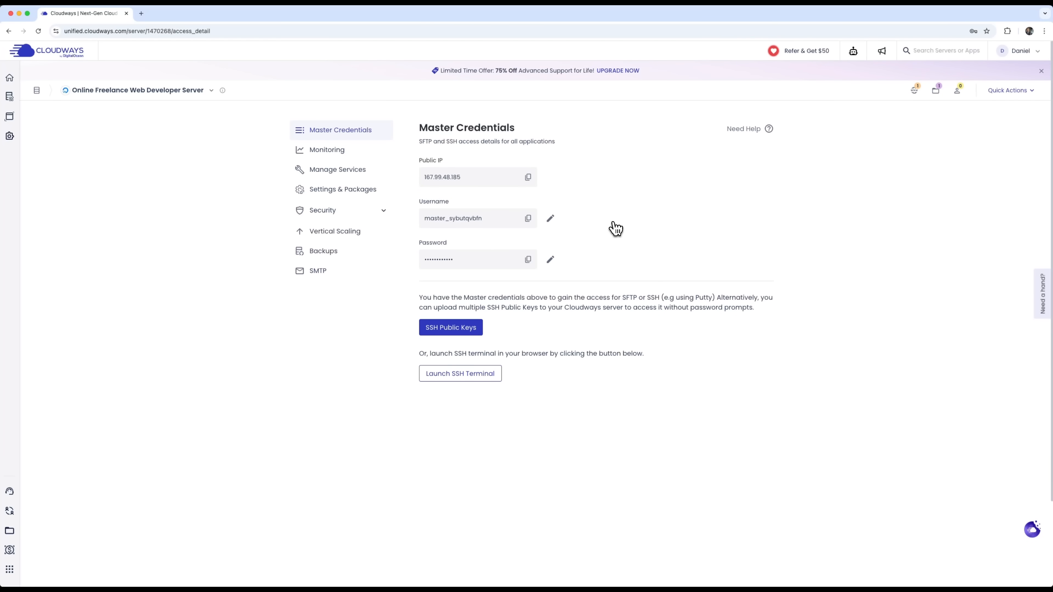
mouse_move(323, 153)
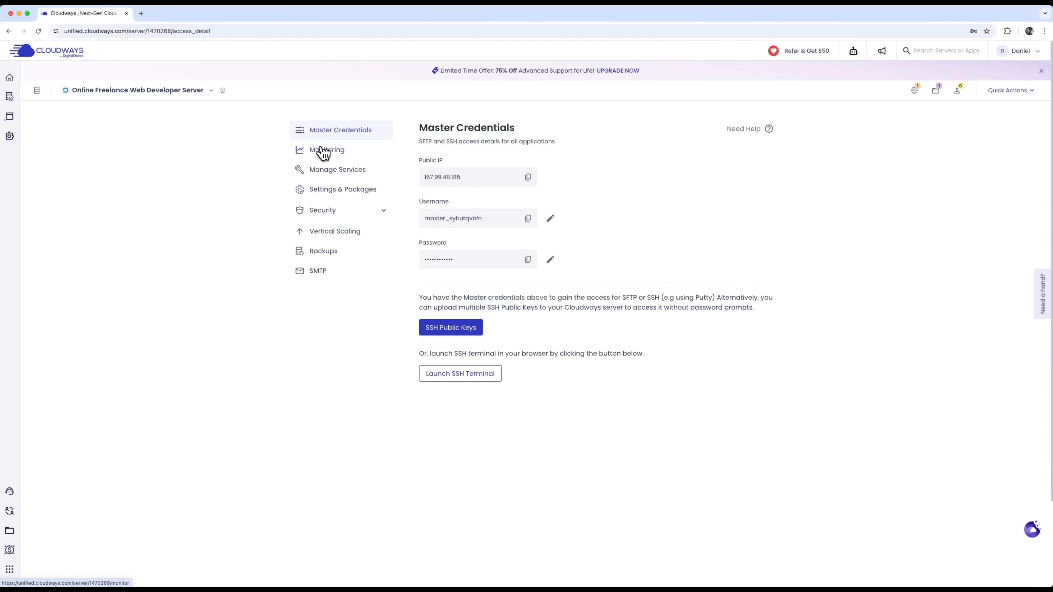
mouse_move(328, 155)
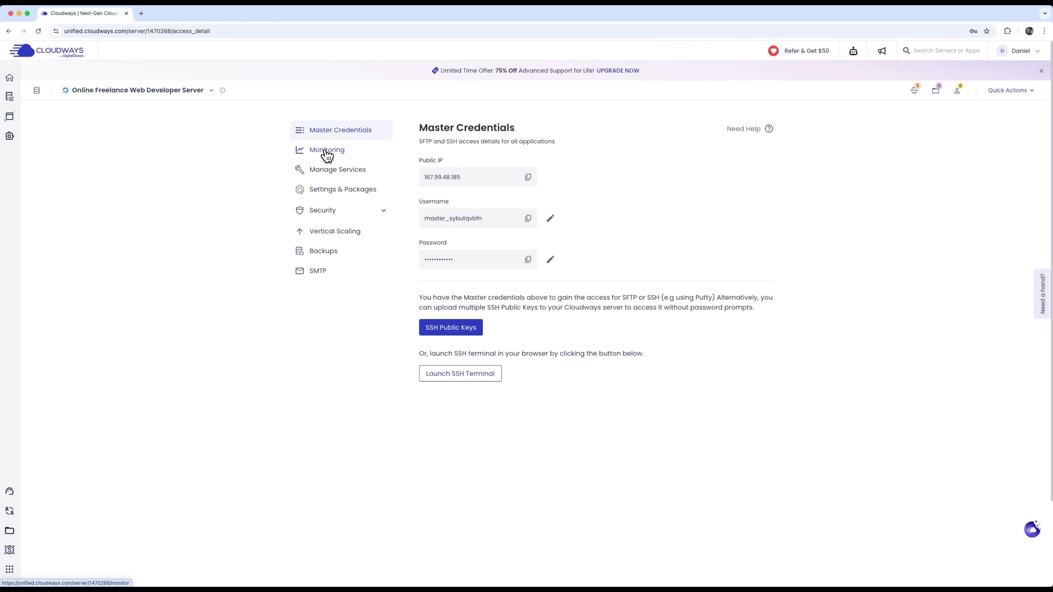
left_click(327, 150)
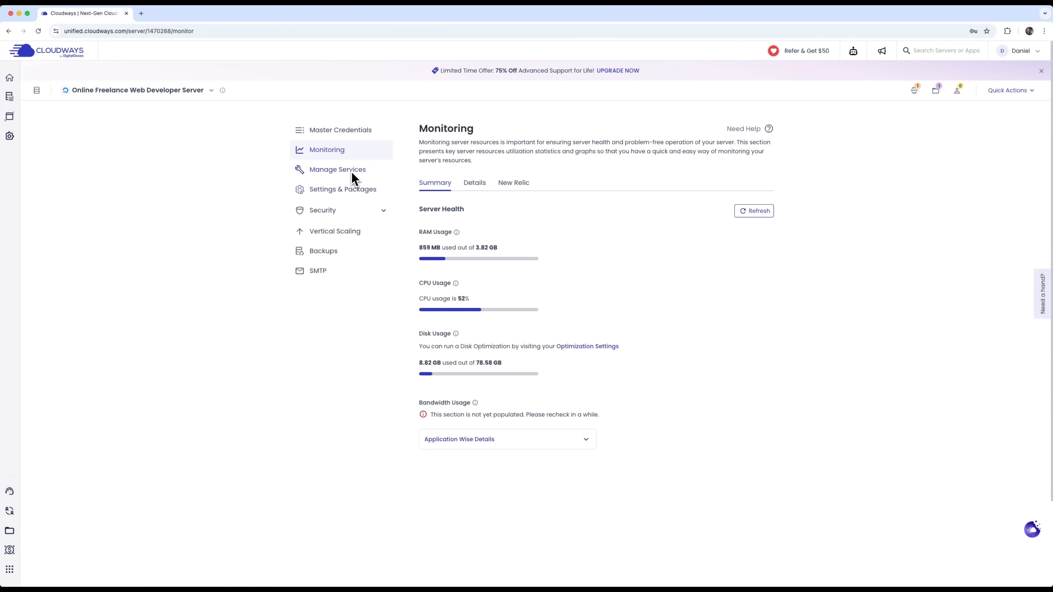
left_click(338, 170)
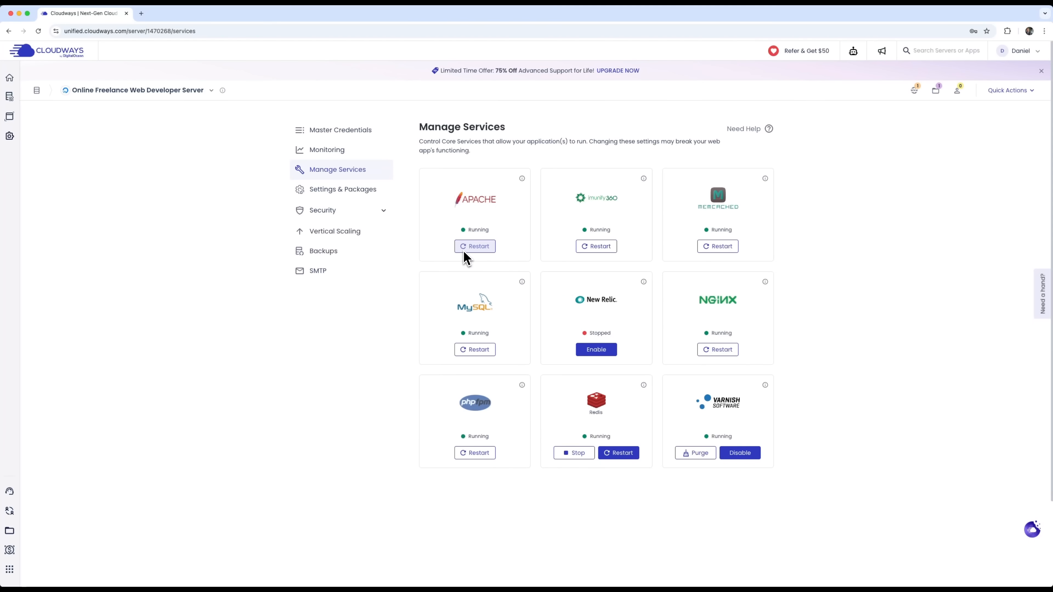
mouse_move(495, 231)
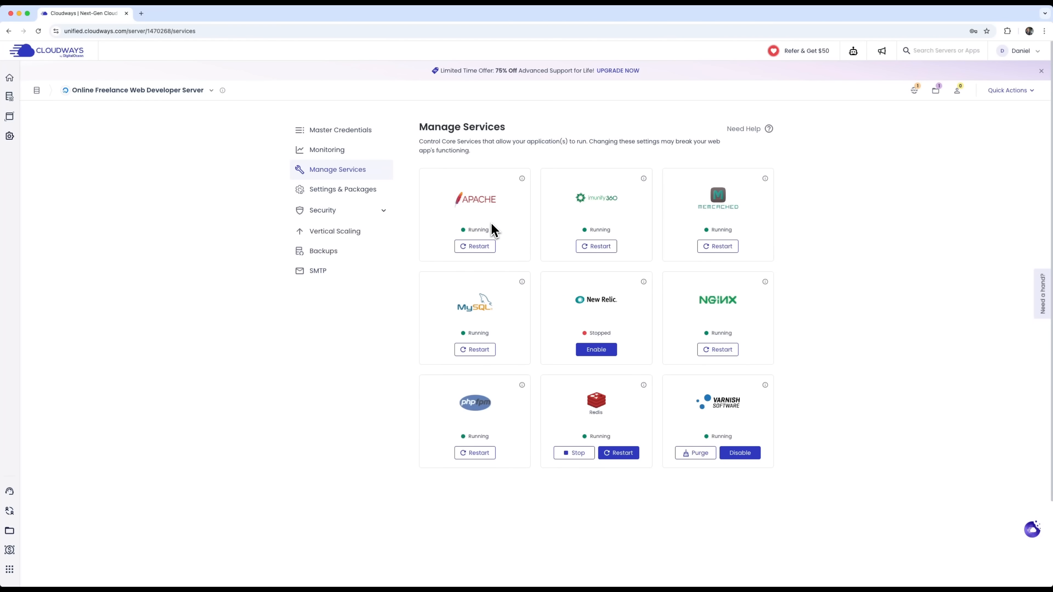
left_click(343, 189)
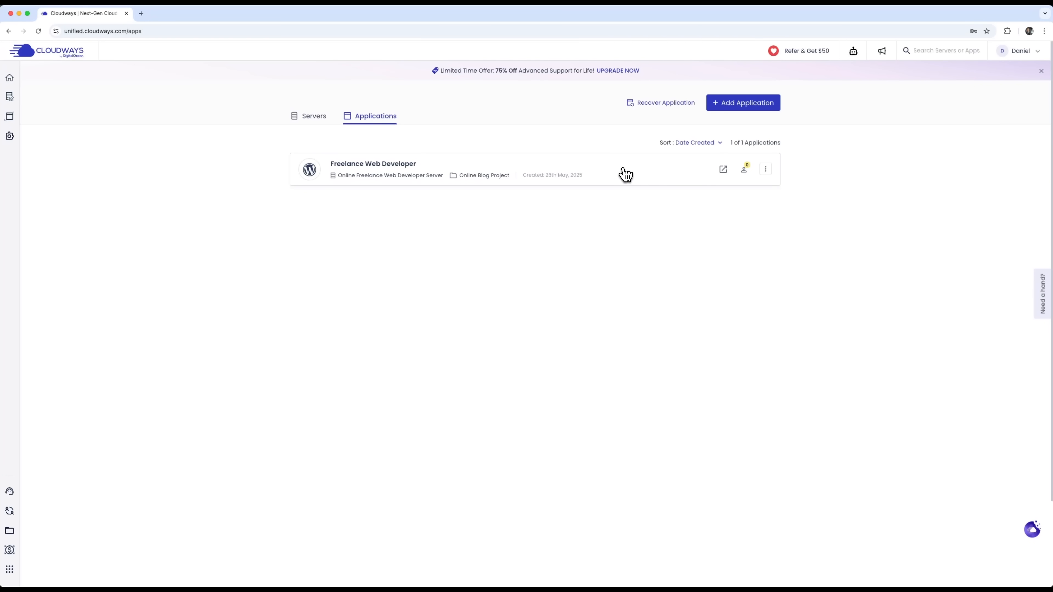
Go to the Freelance Web Developer app's WordPress admin dashboard from Cloudways
left_click(723, 169)
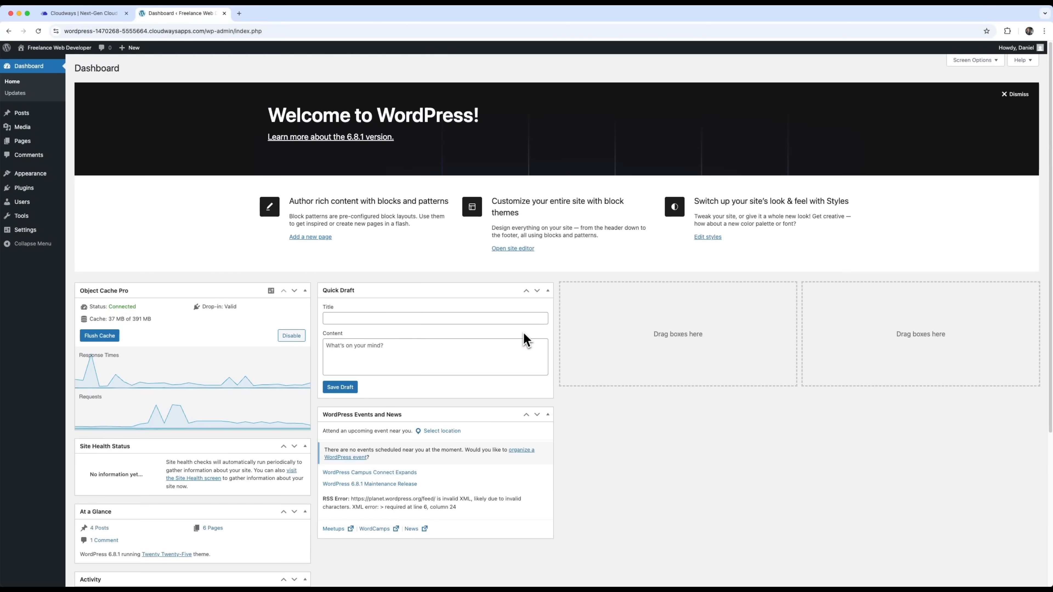
mouse_move(507, 265)
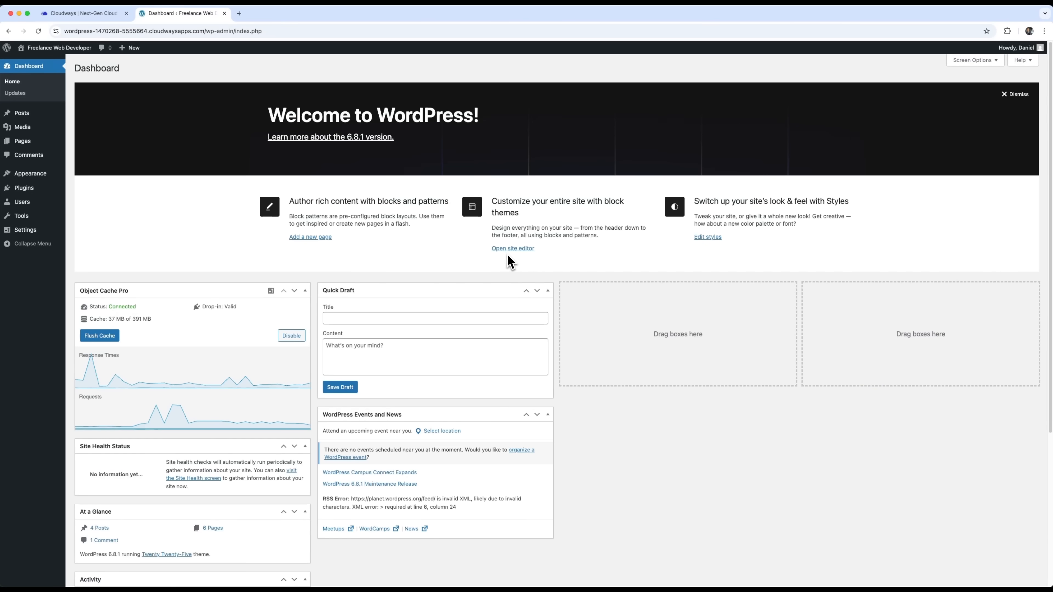
mouse_move(118, 193)
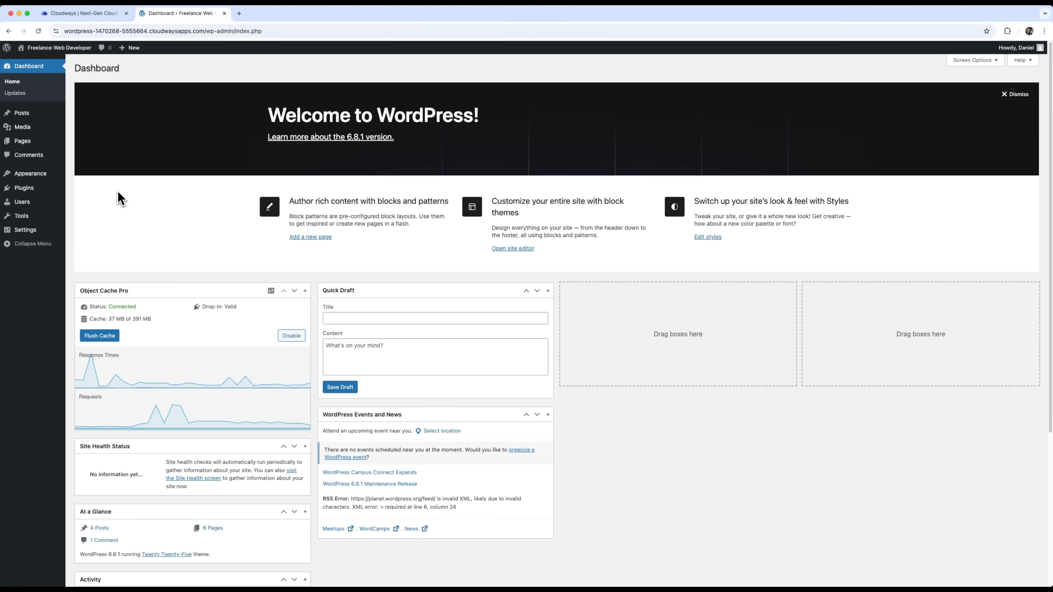
Search the plugin directory for AI Builder and install Starter Templates
left_click(25, 188)
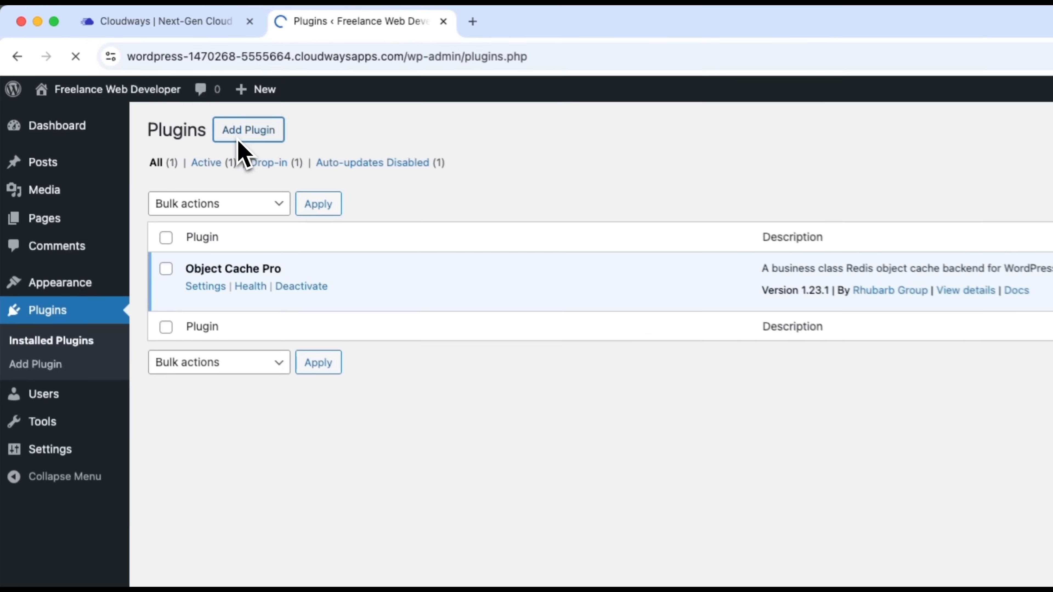
left_click(248, 129)
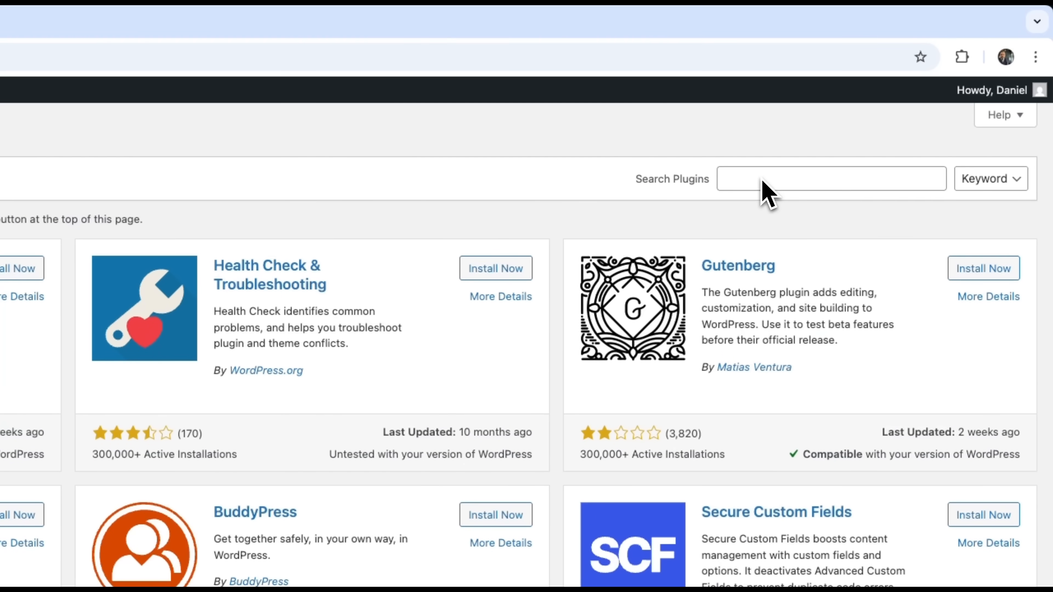
type("AI Builder")
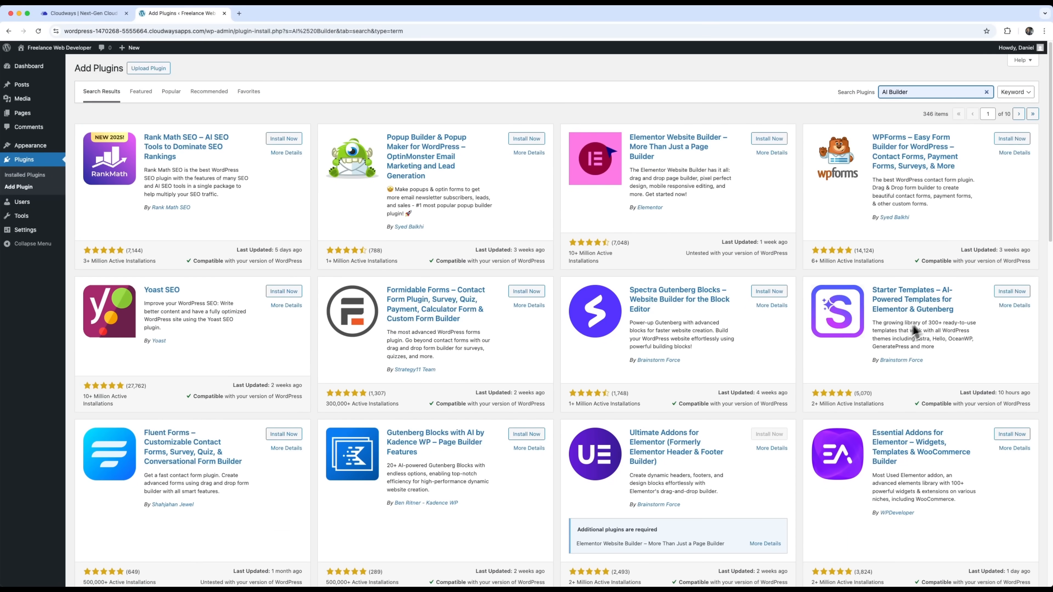
left_click(1012, 291)
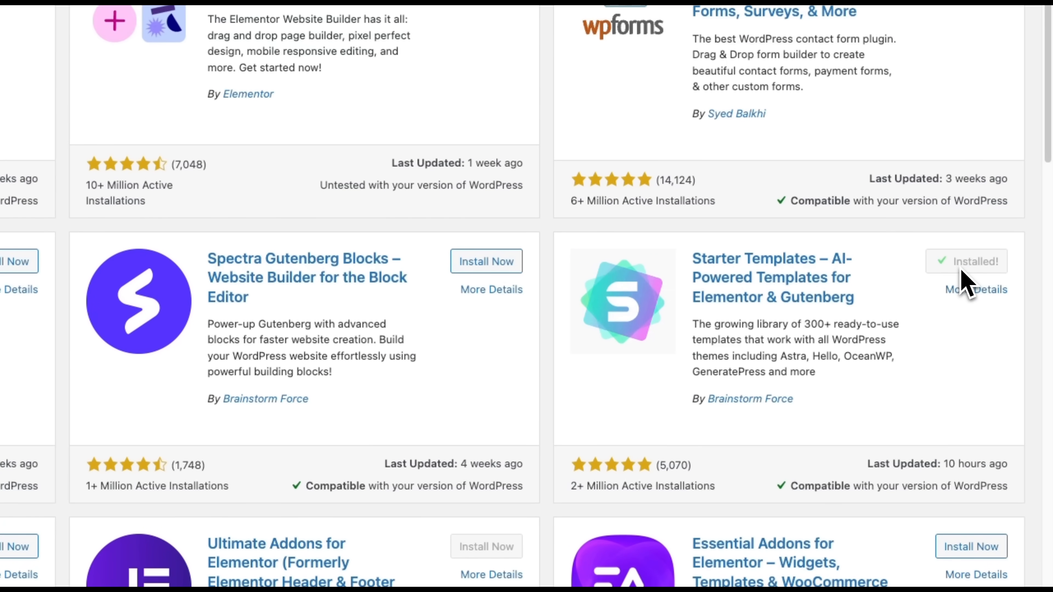
Activate Starter Templates to reach its AI Website Builder or Classic choice
left_click(967, 261)
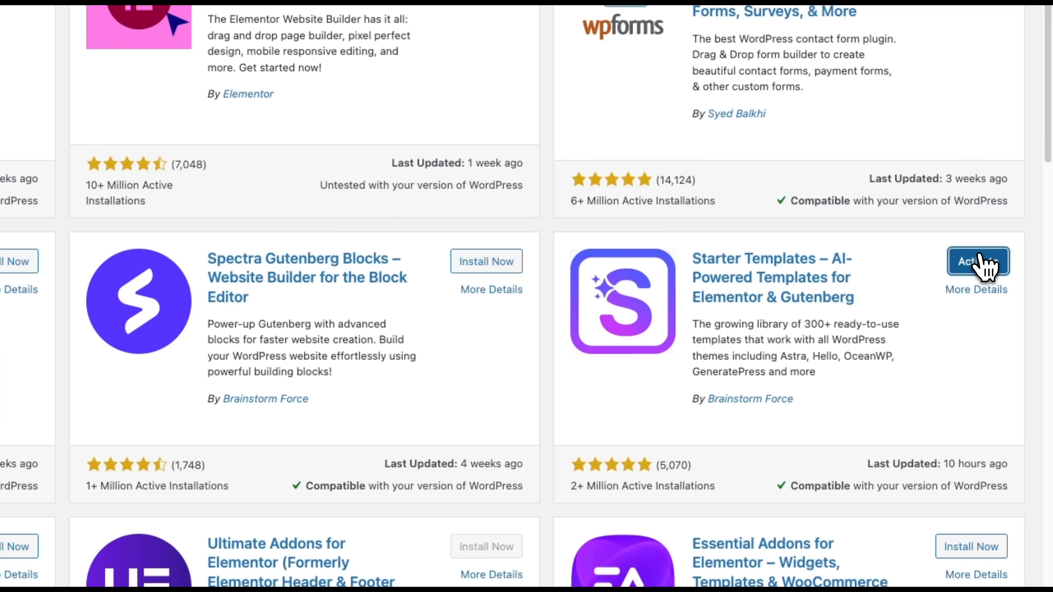
left_click(978, 261)
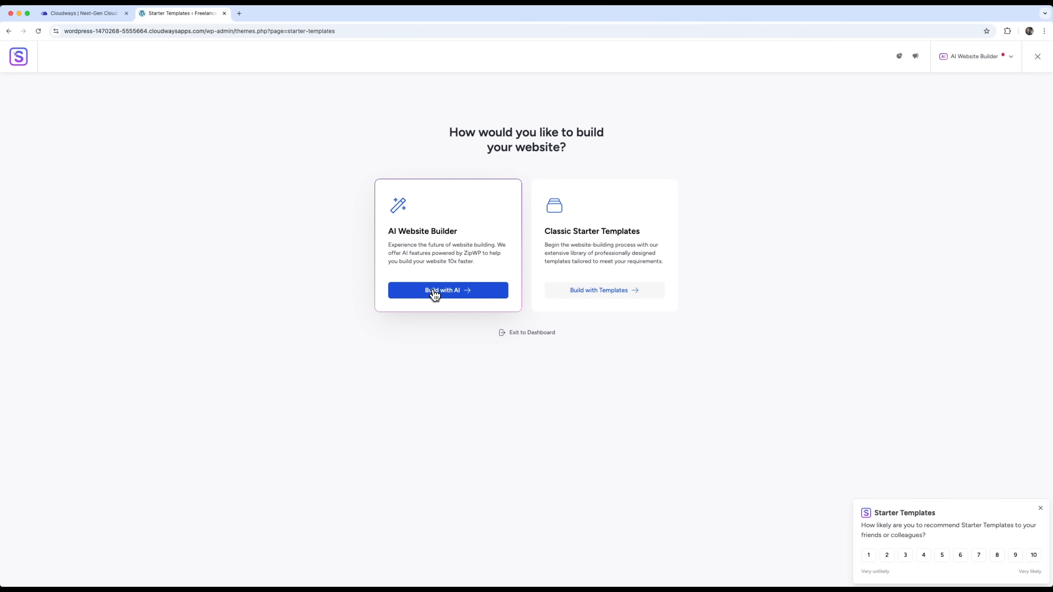
Build with AI: name the site Freelance Web Developer, category Freelance, and continue
left_click(436, 290)
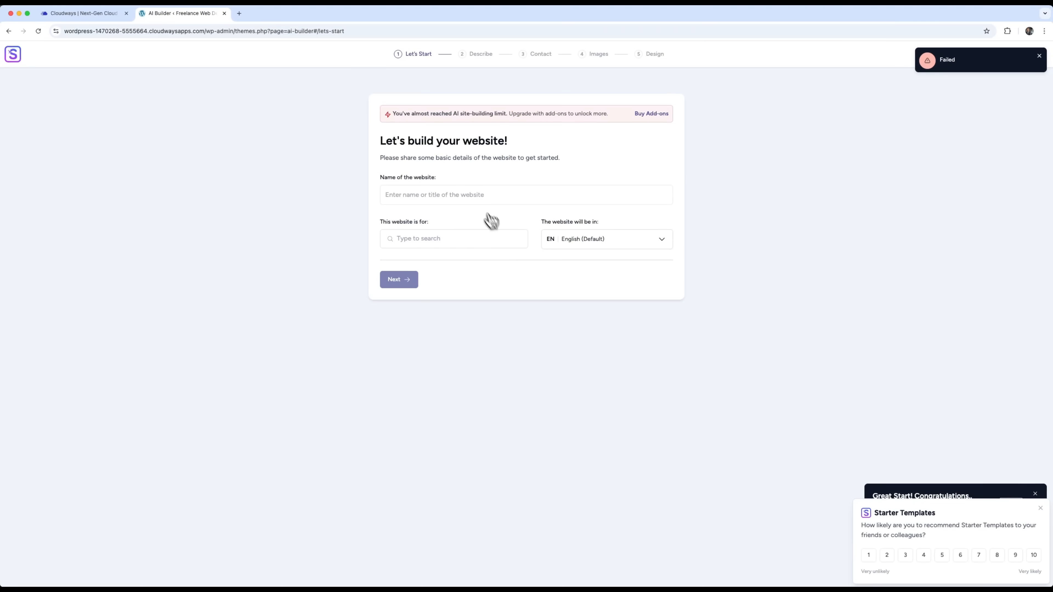
type("Freelance Web Developer")
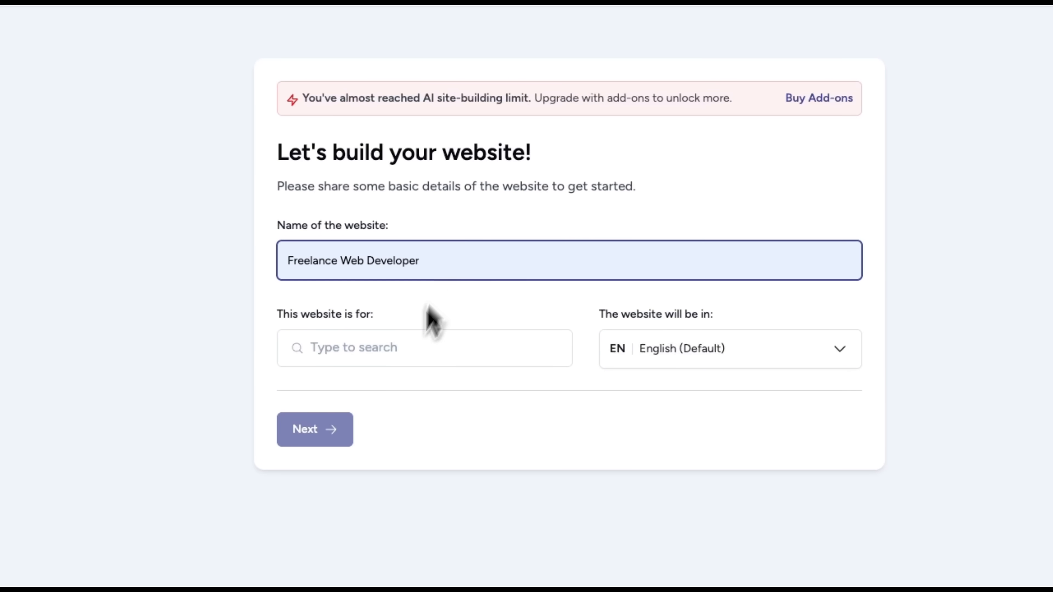
left_click(405, 365)
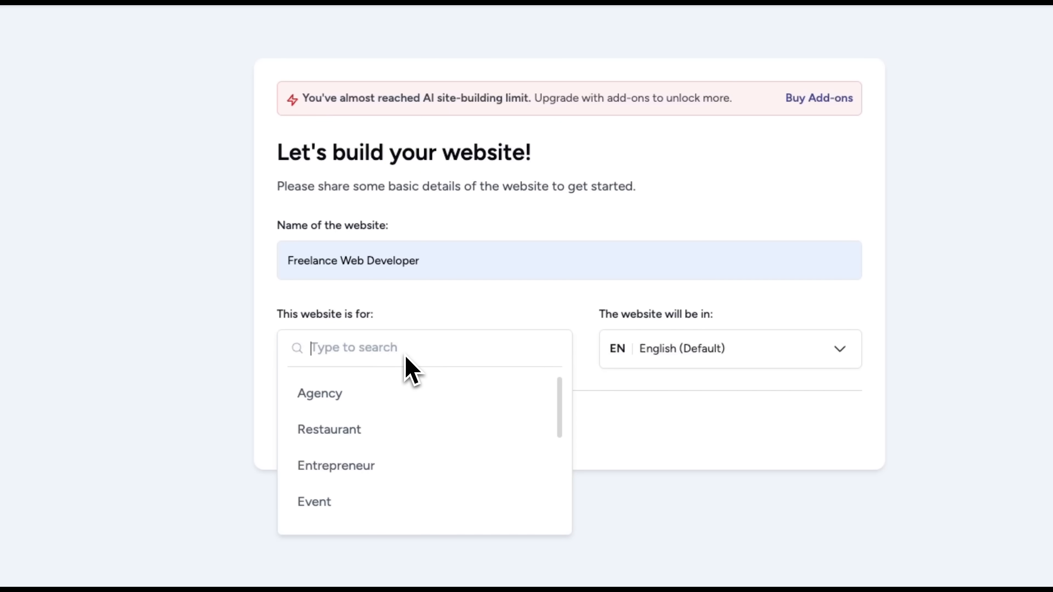
type("Freelance")
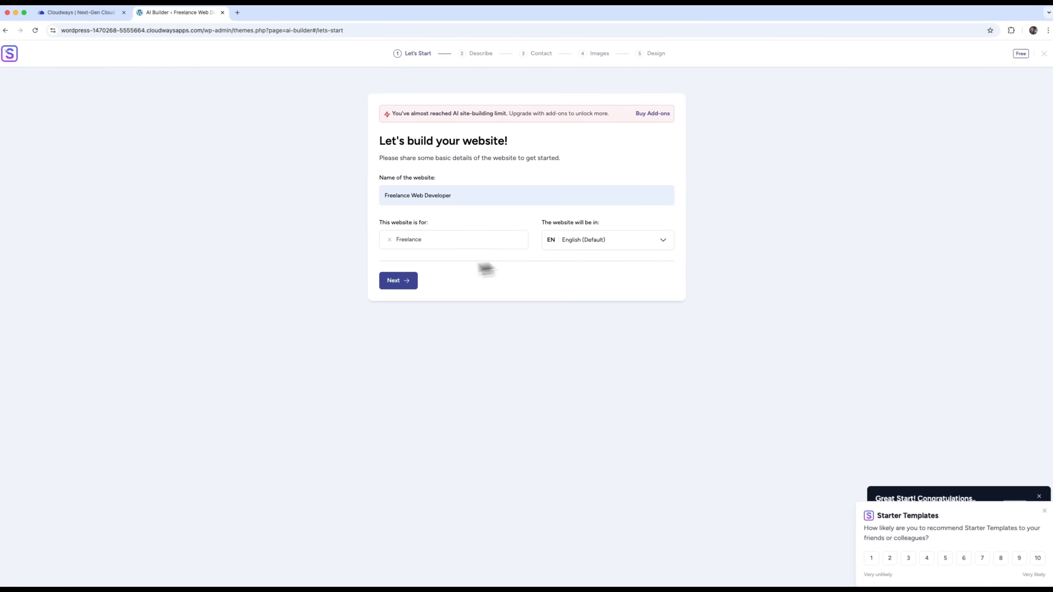
left_click(398, 281)
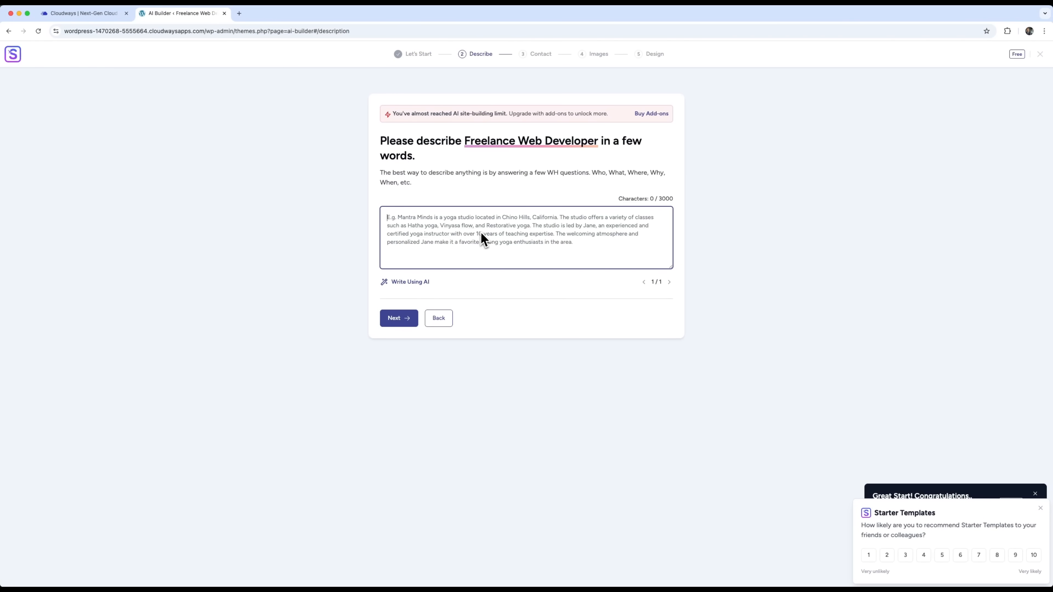
mouse_move(786, 140)
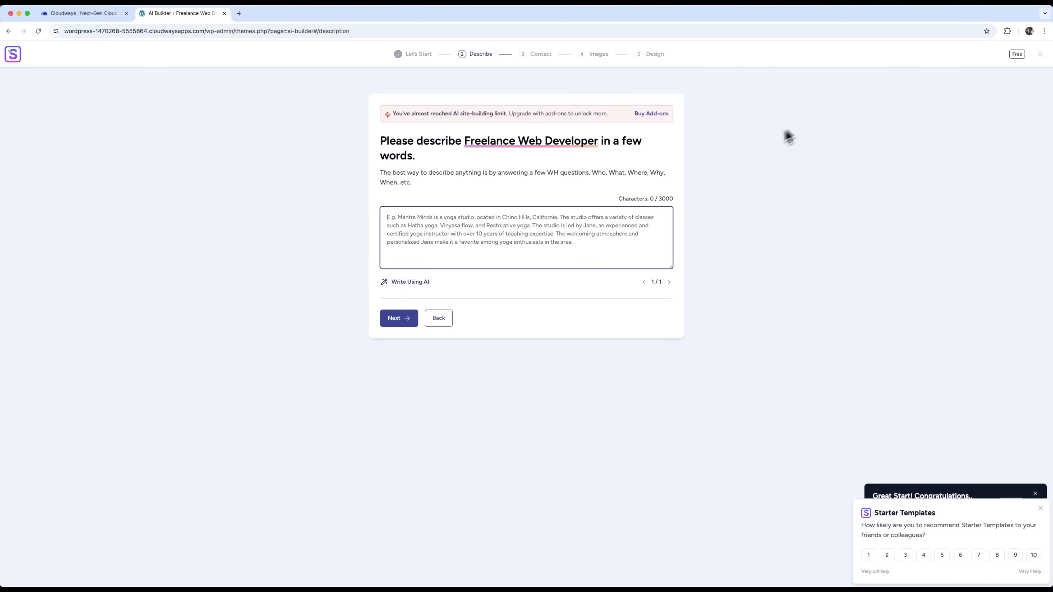
mouse_move(601, 239)
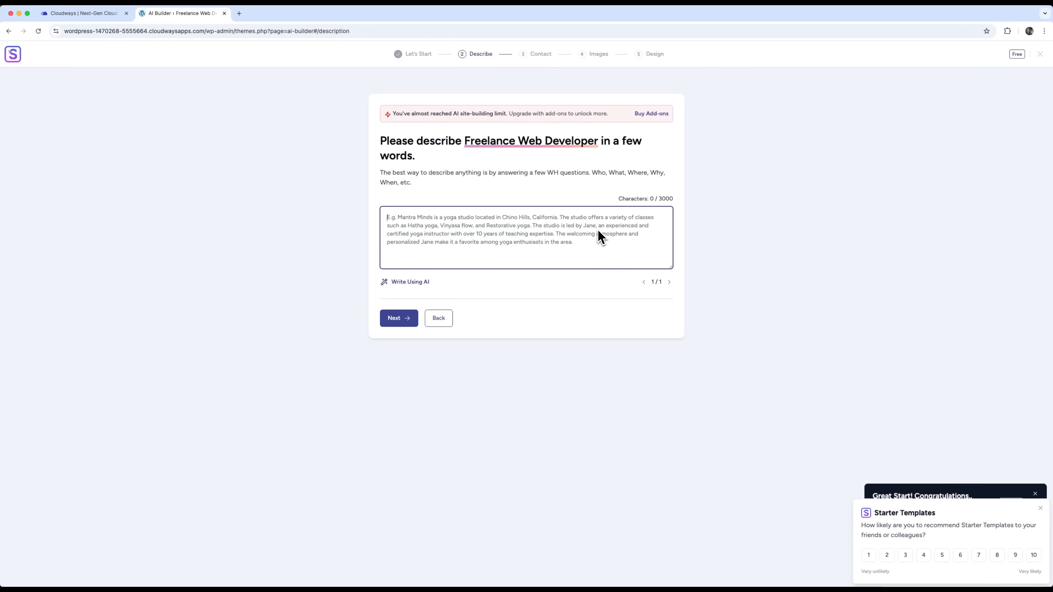
Describe a fast-loading freelance web developer portfolio, improve it with AI and submit
type("Create a fast-loading portfolio website for a freelance web developer, featuring services, testimonials, blog, and contact form. Prioritize mobile-first design and SEO")
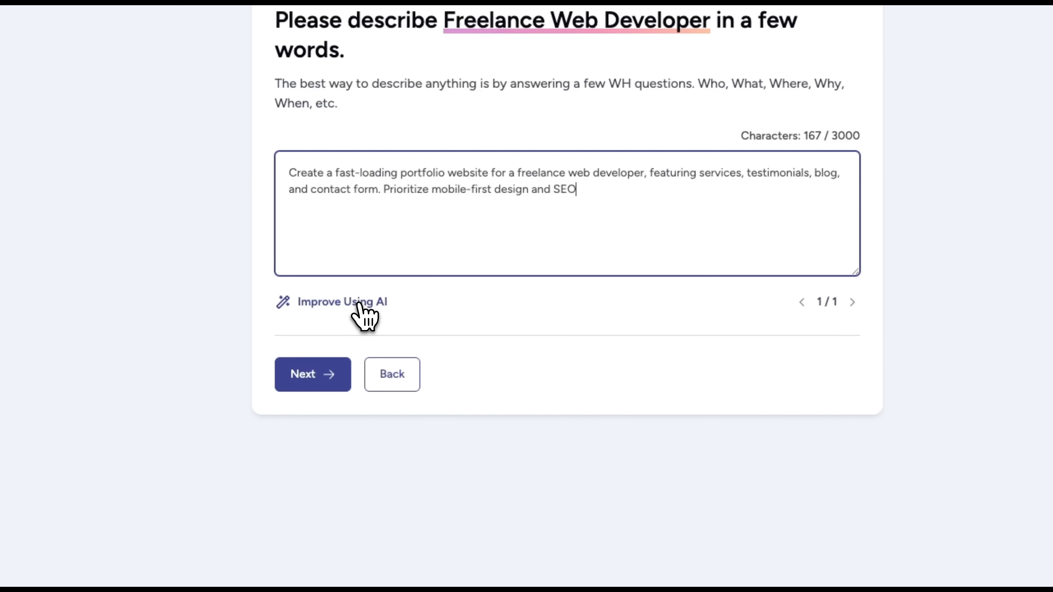
left_click(342, 302)
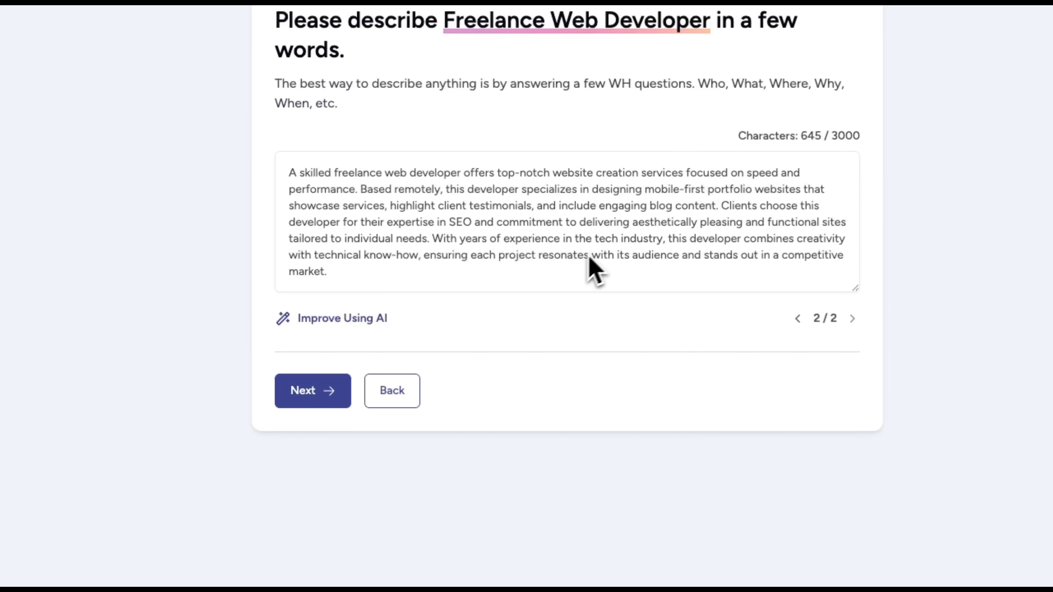
mouse_move(473, 251)
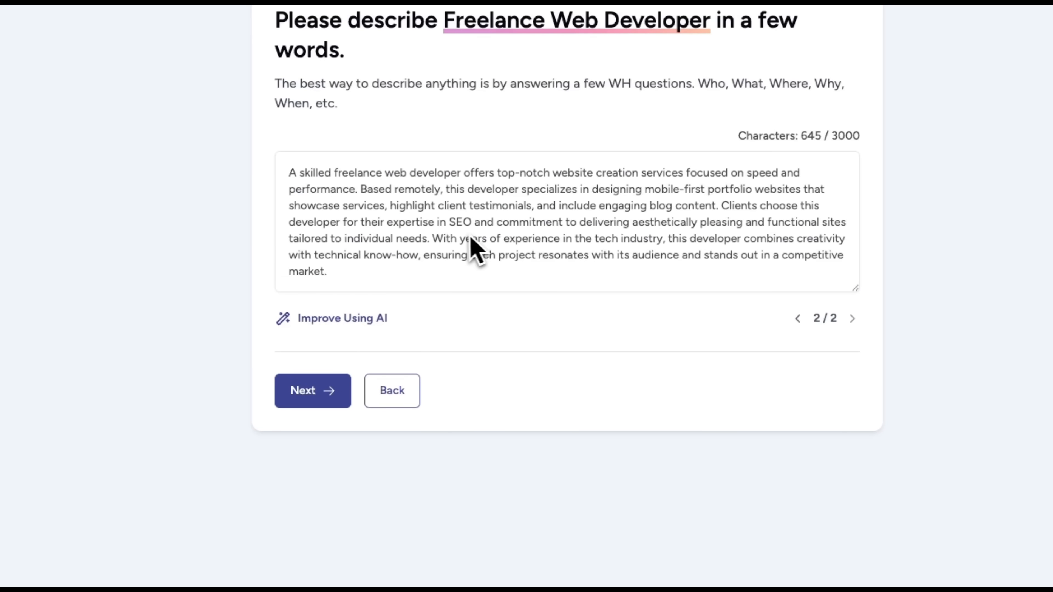
left_click(313, 390)
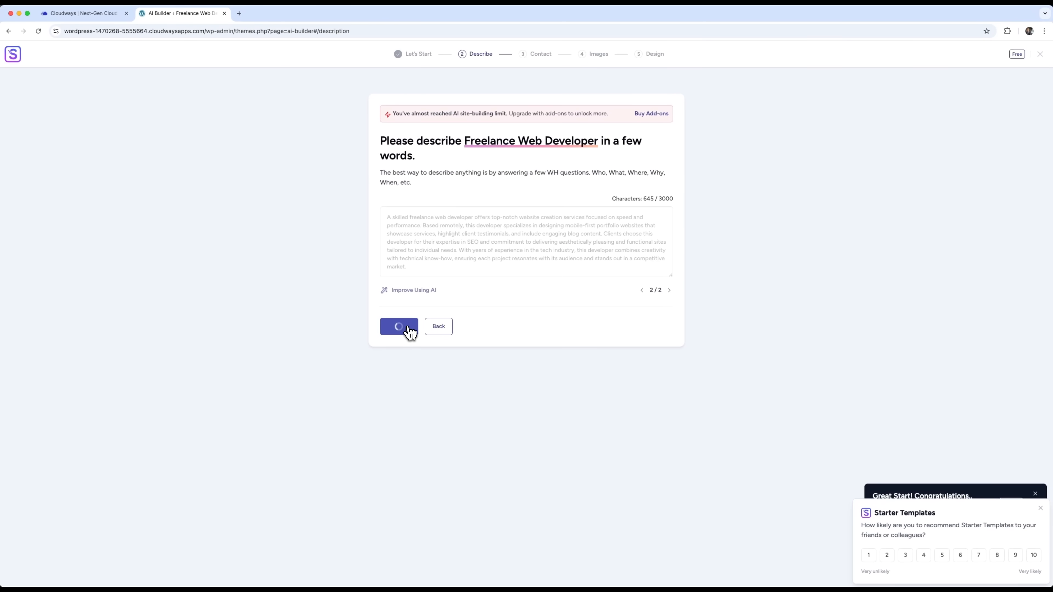
left_click(398, 327)
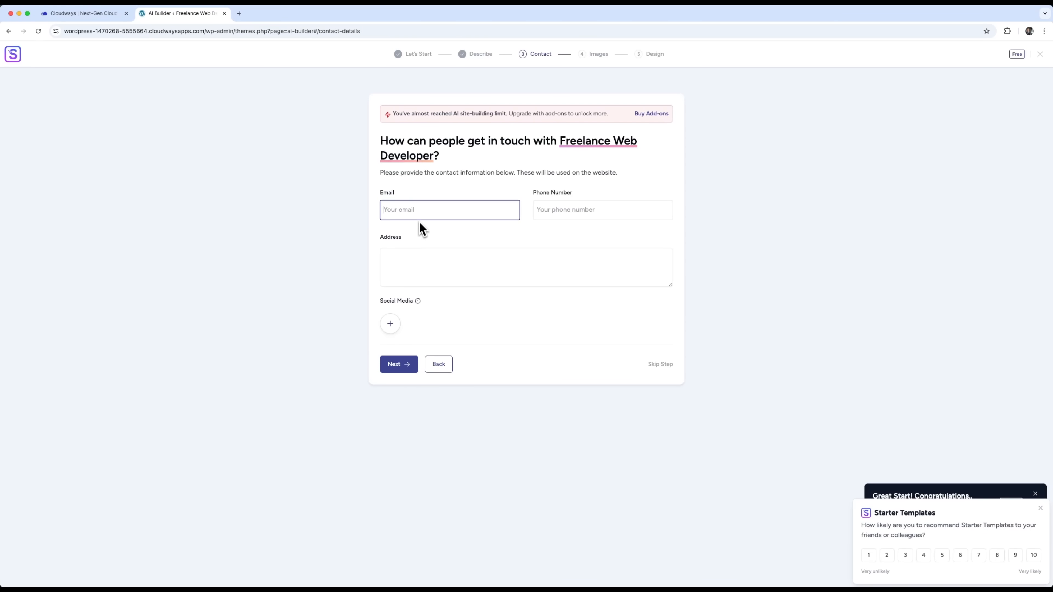
mouse_move(542, 233)
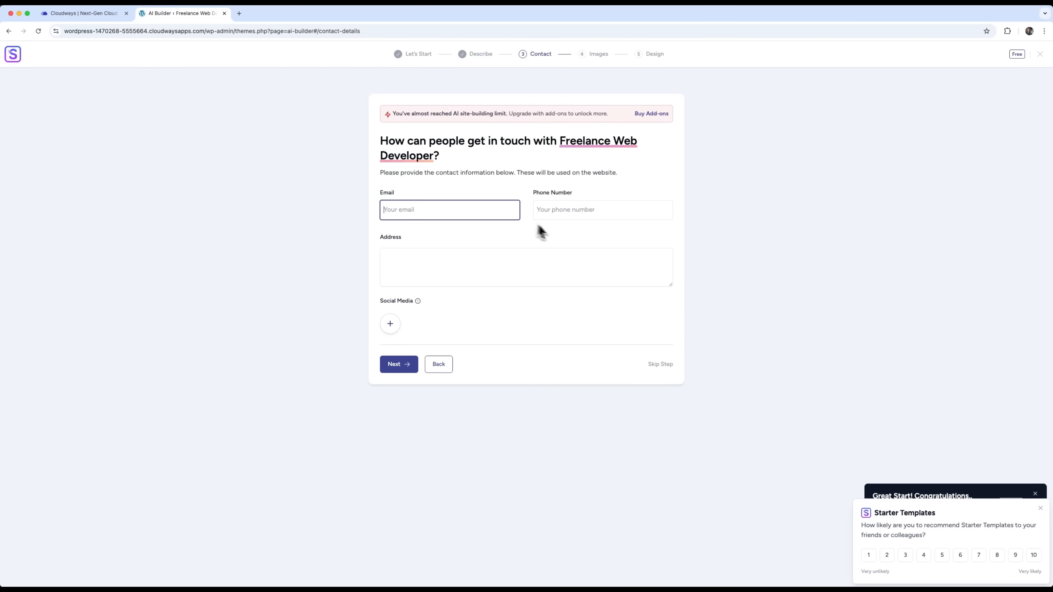
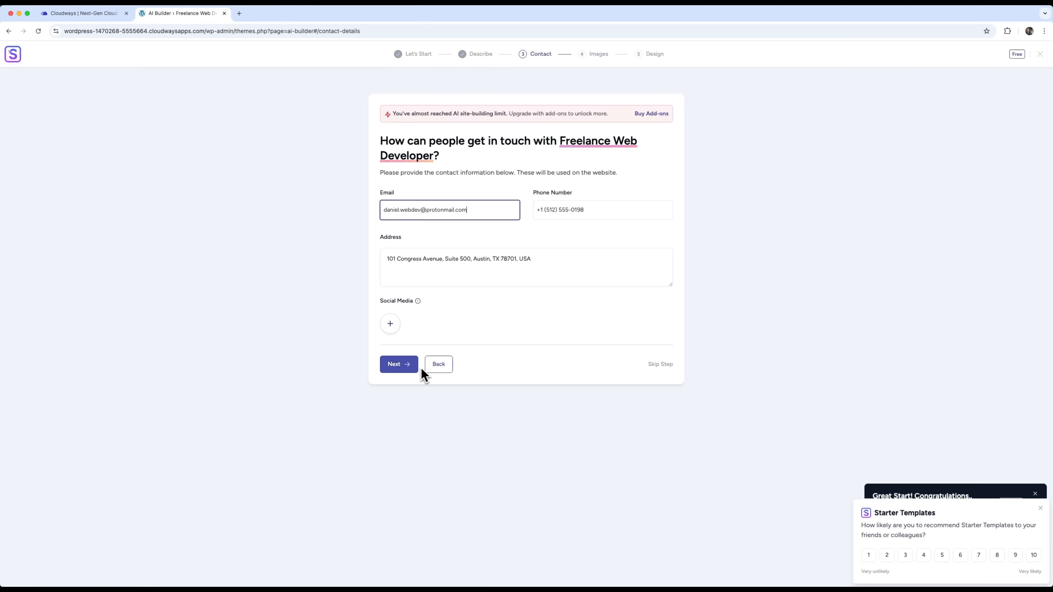
left_click(390, 323)
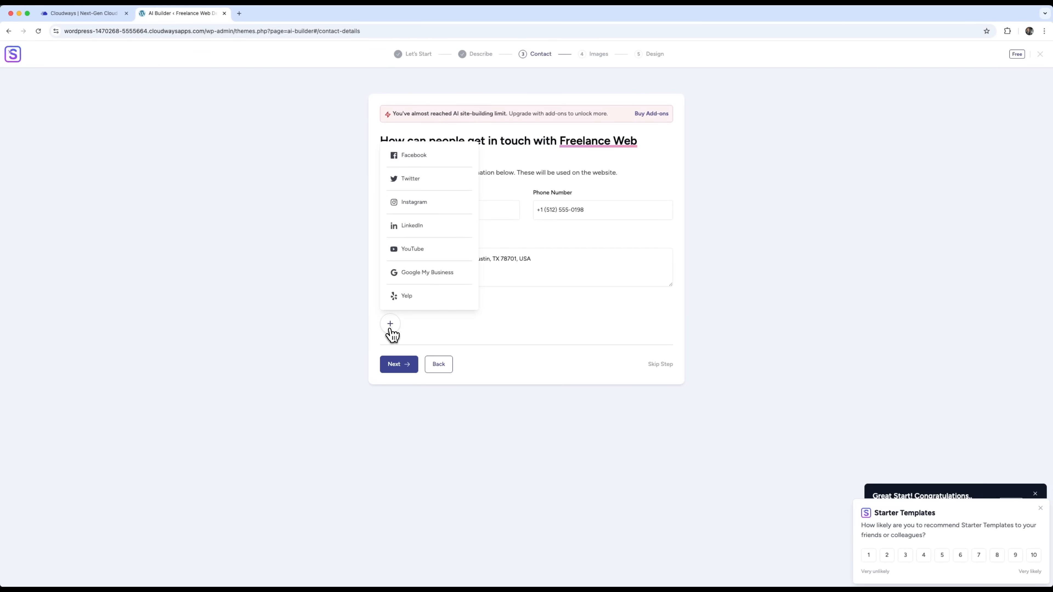
mouse_move(416, 219)
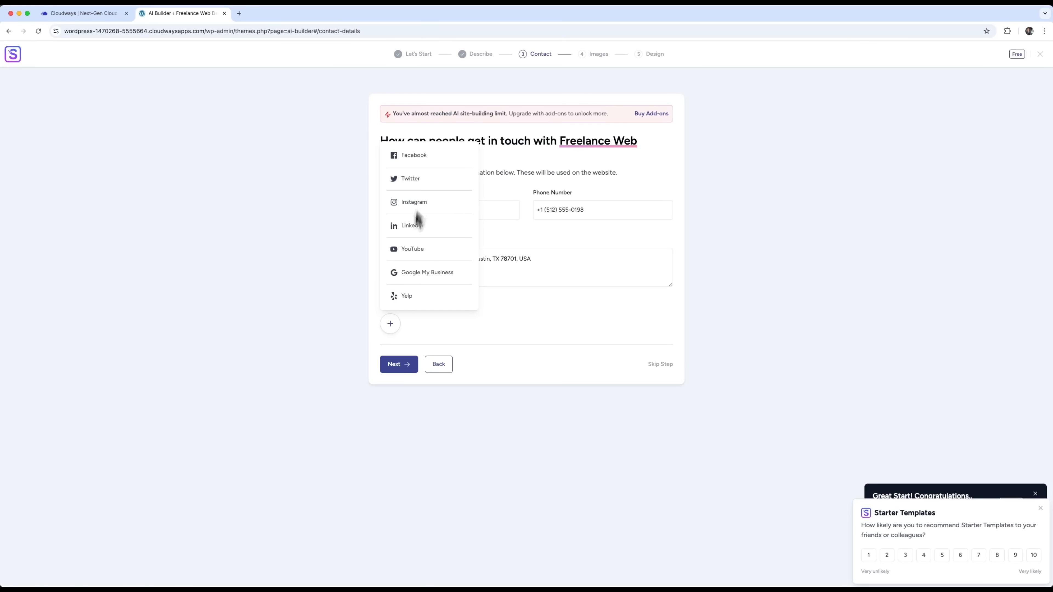
left_click(398, 364)
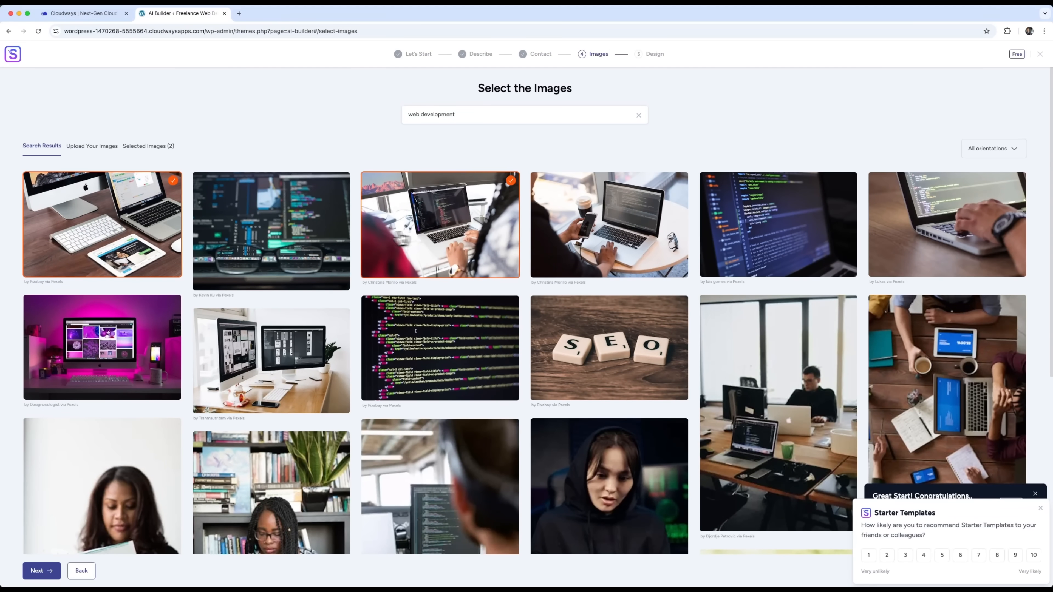
Add more stock photos, including the woman at a laptop, for 14 total and continue to features
left_click(965, 231)
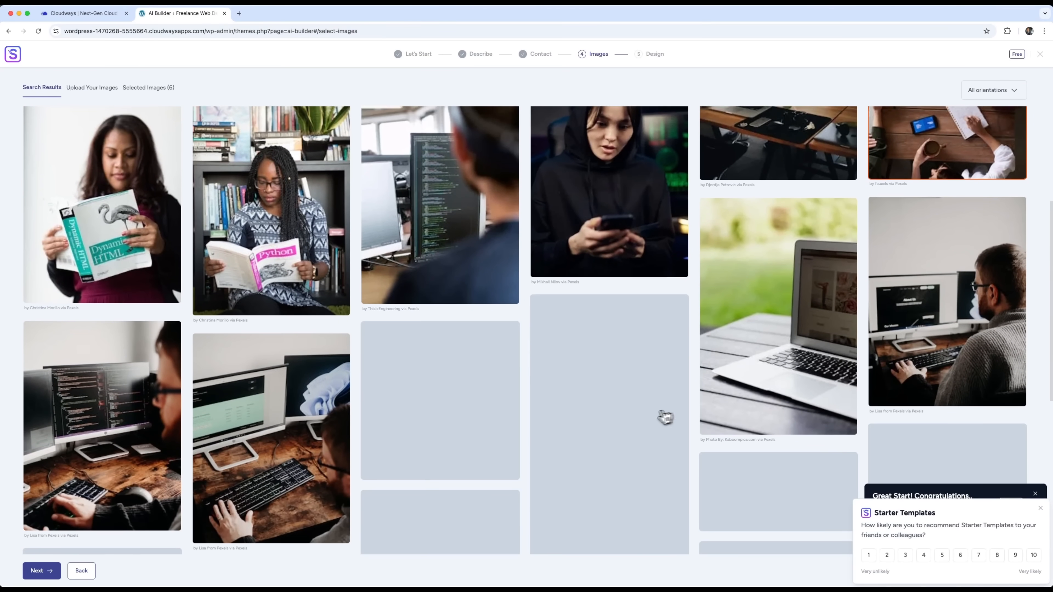
scroll("down", 3)
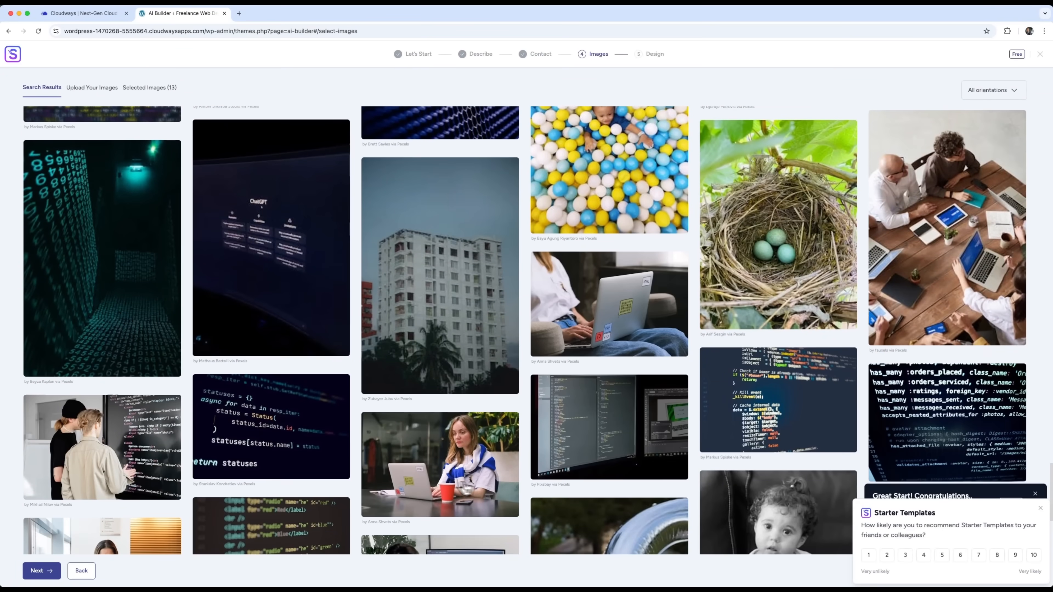
left_click(440, 465)
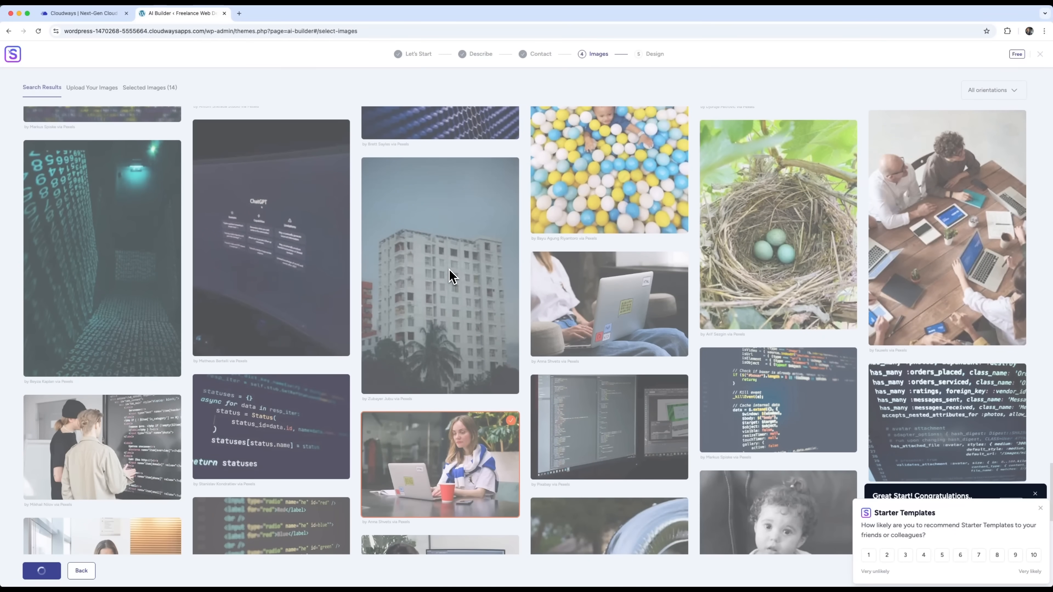
left_click(42, 571)
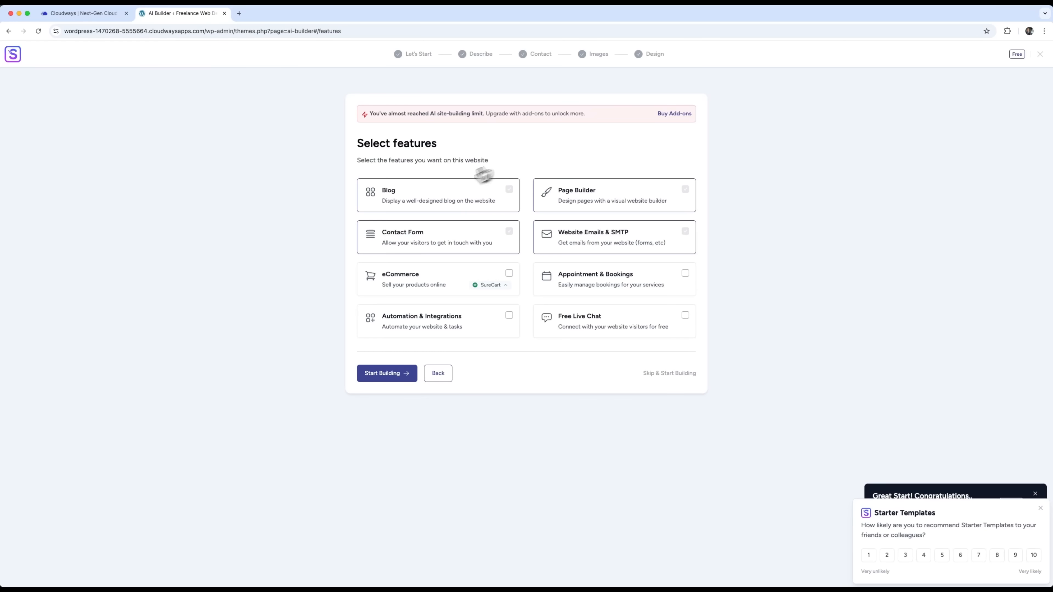
mouse_move(585, 233)
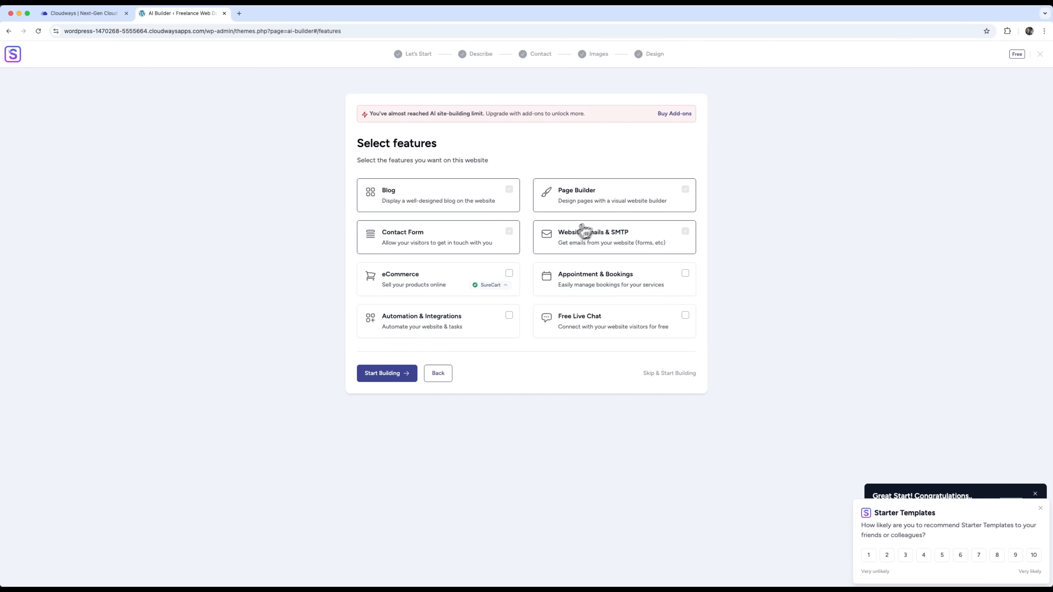
mouse_move(615, 208)
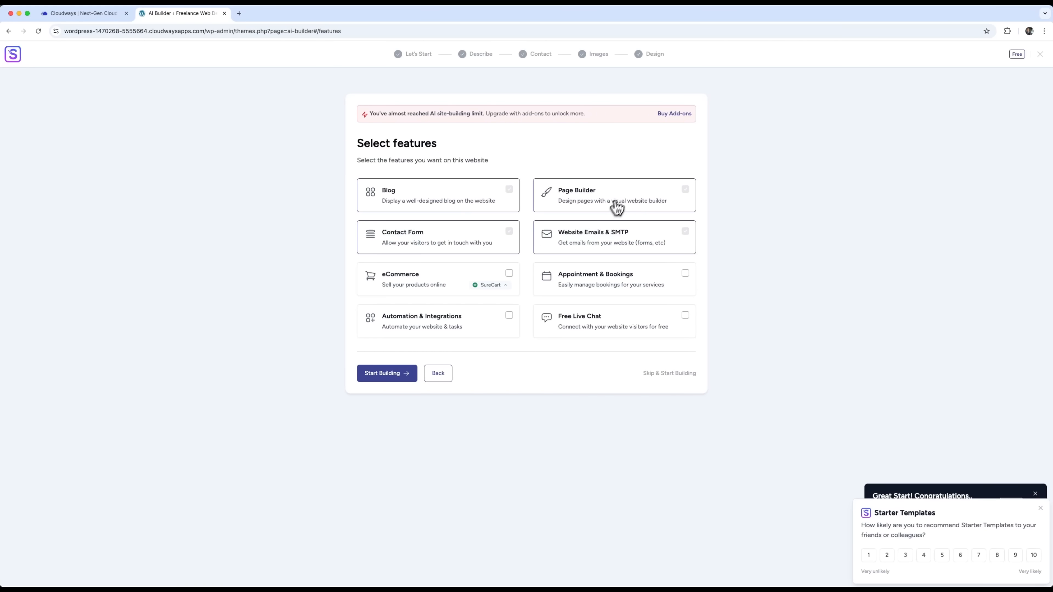
mouse_move(394, 400)
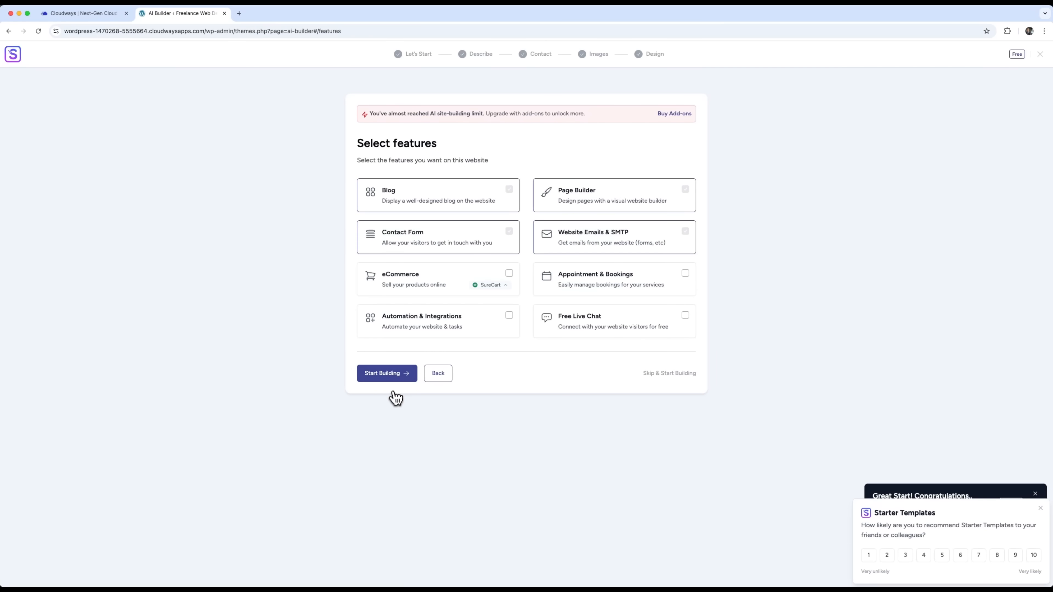
Start building with the default features and confirm overwriting the existing site
left_click(387, 373)
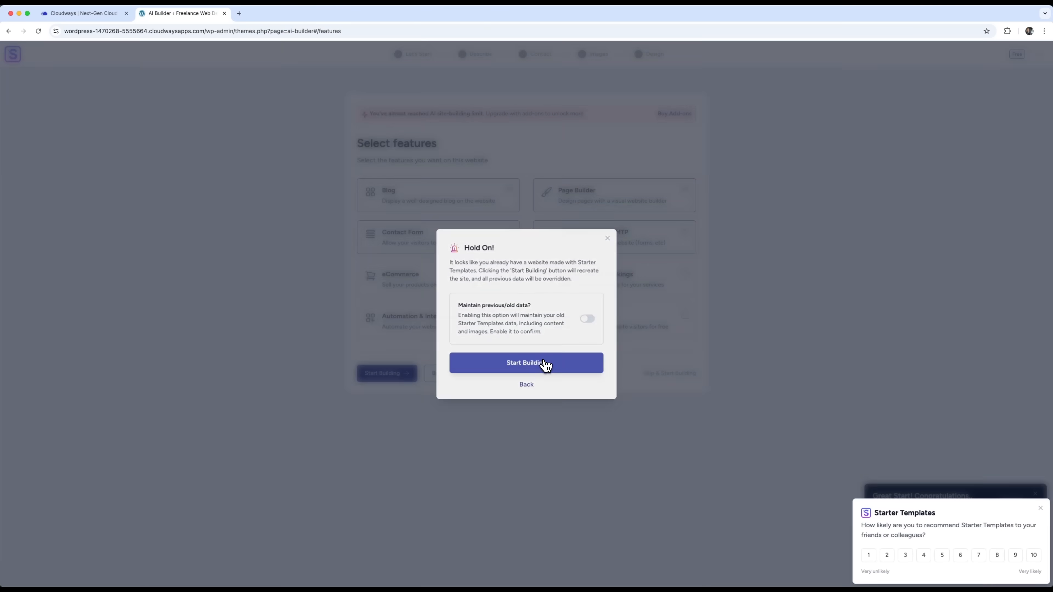
left_click(527, 363)
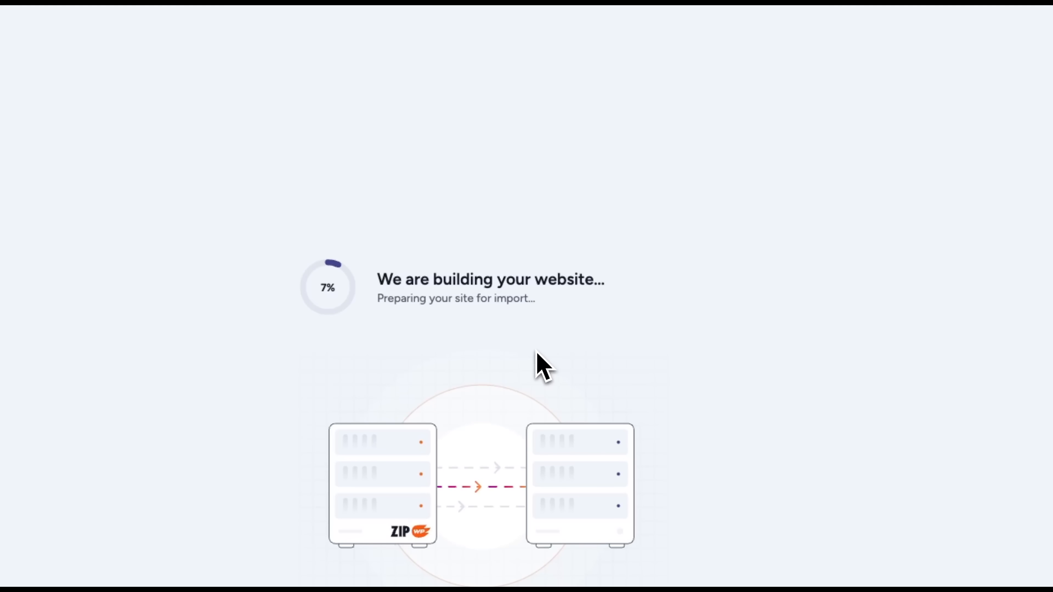
mouse_move(513, 350)
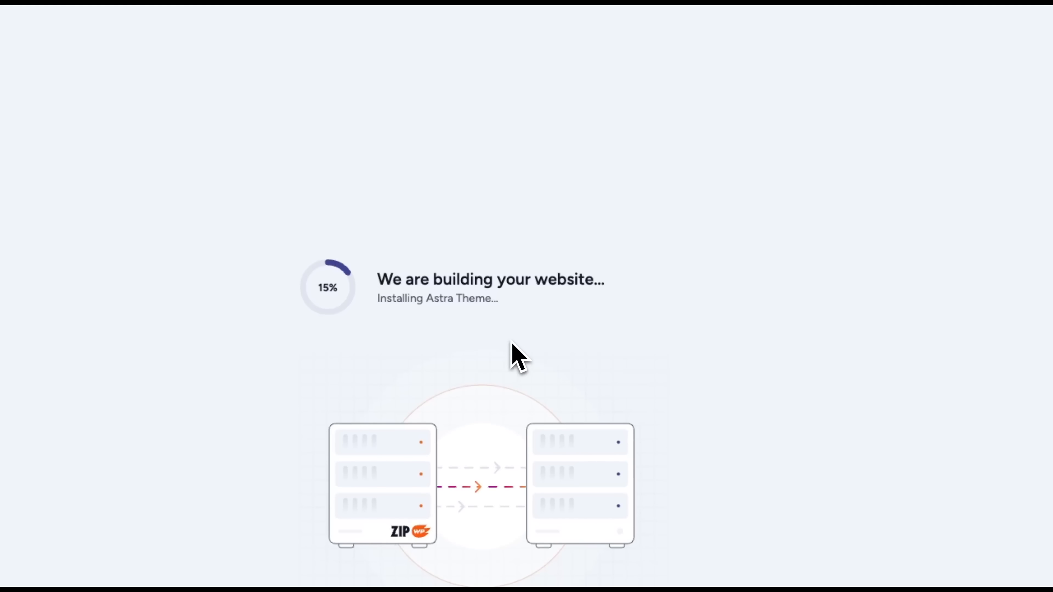
mouse_move(466, 324)
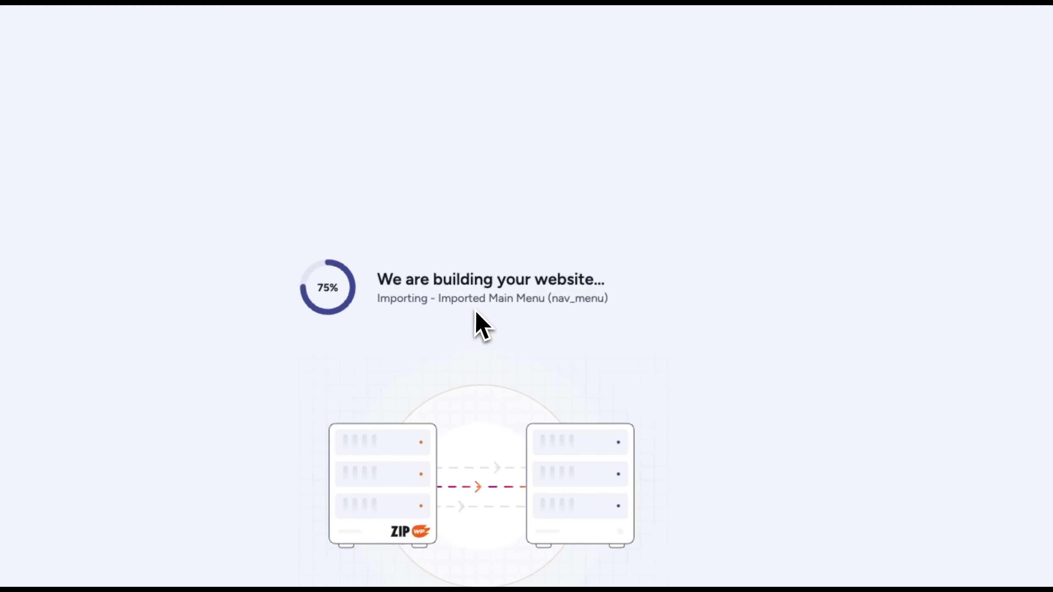
mouse_move(503, 338)
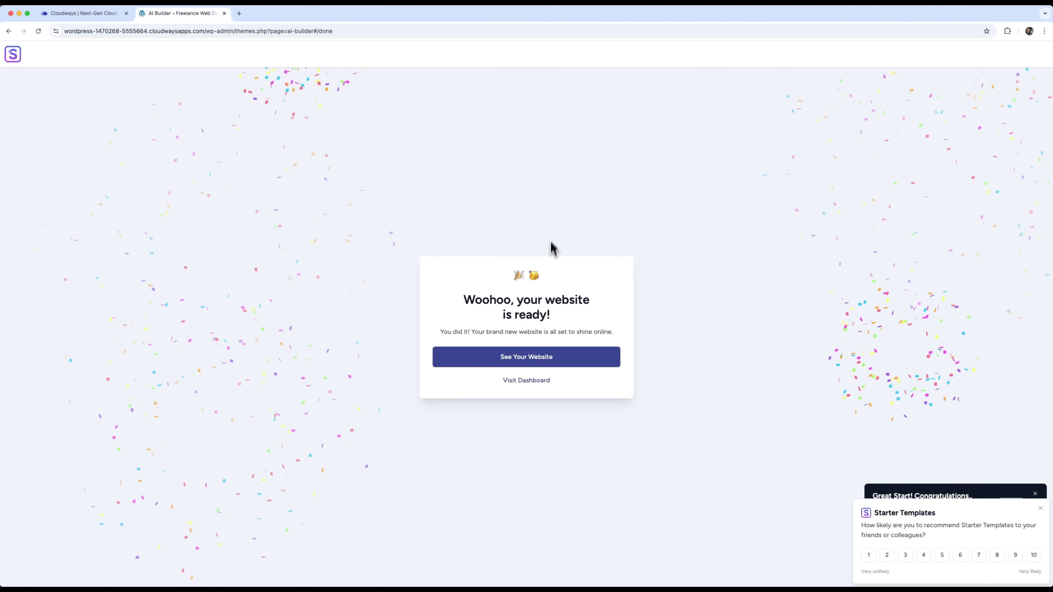
mouse_move(556, 394)
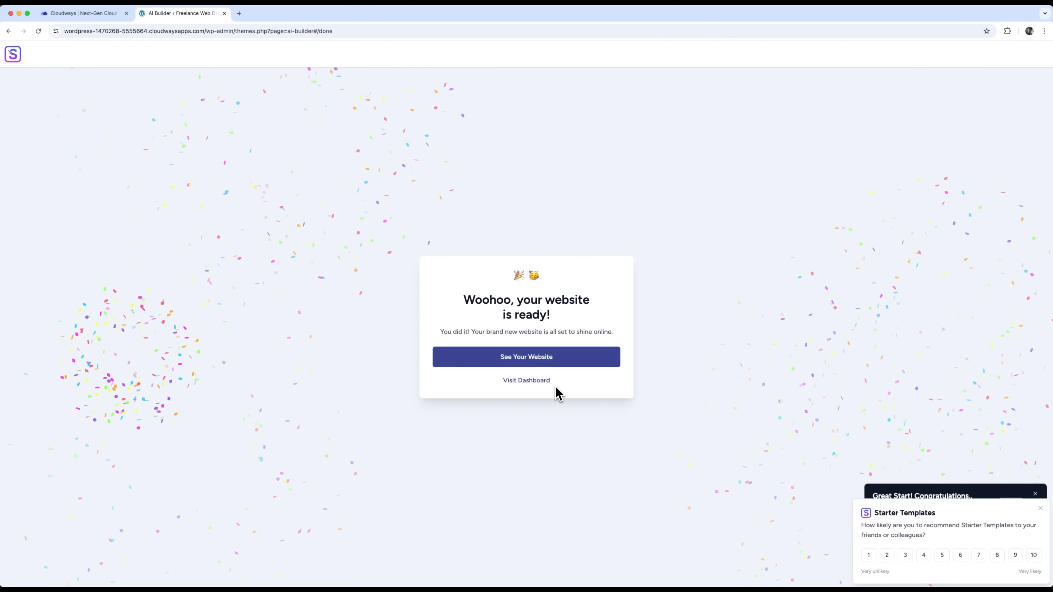
View the newly built Freelance Web Developer site and scroll down to its footer
left_click(526, 357)
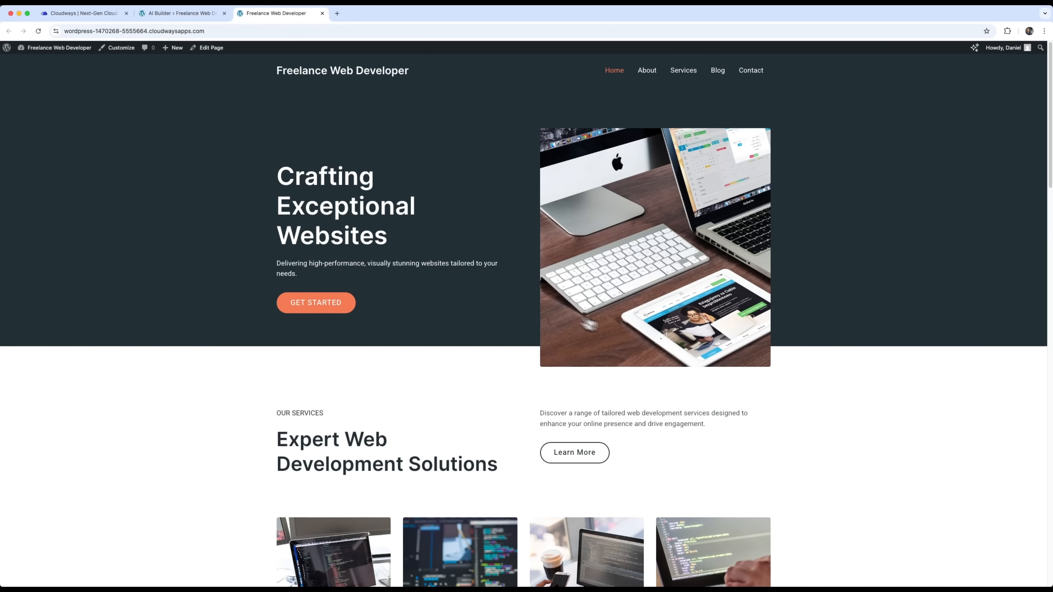
scroll("down", 3)
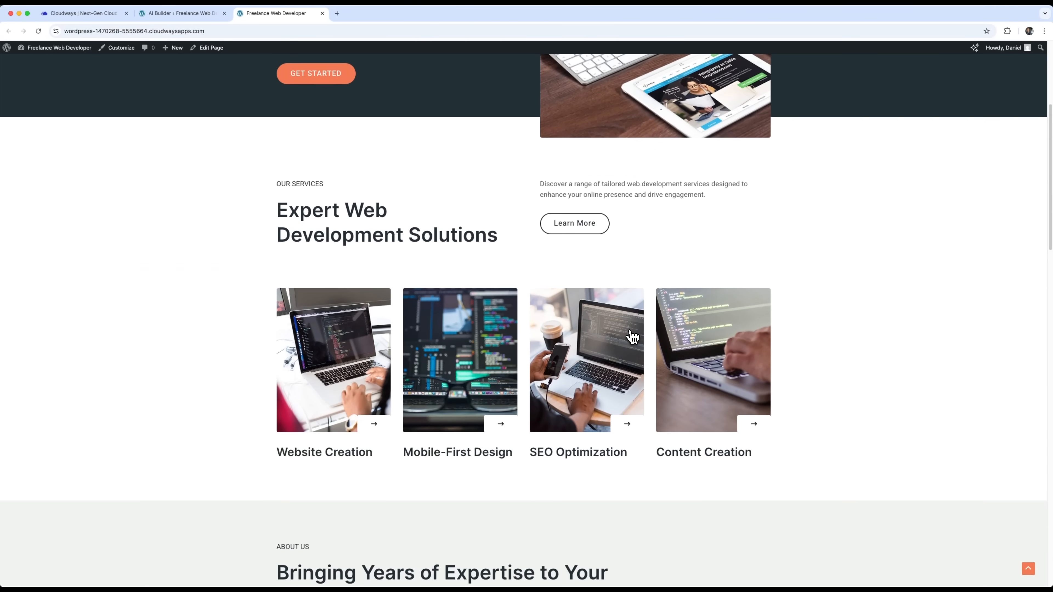
scroll("down", 3)
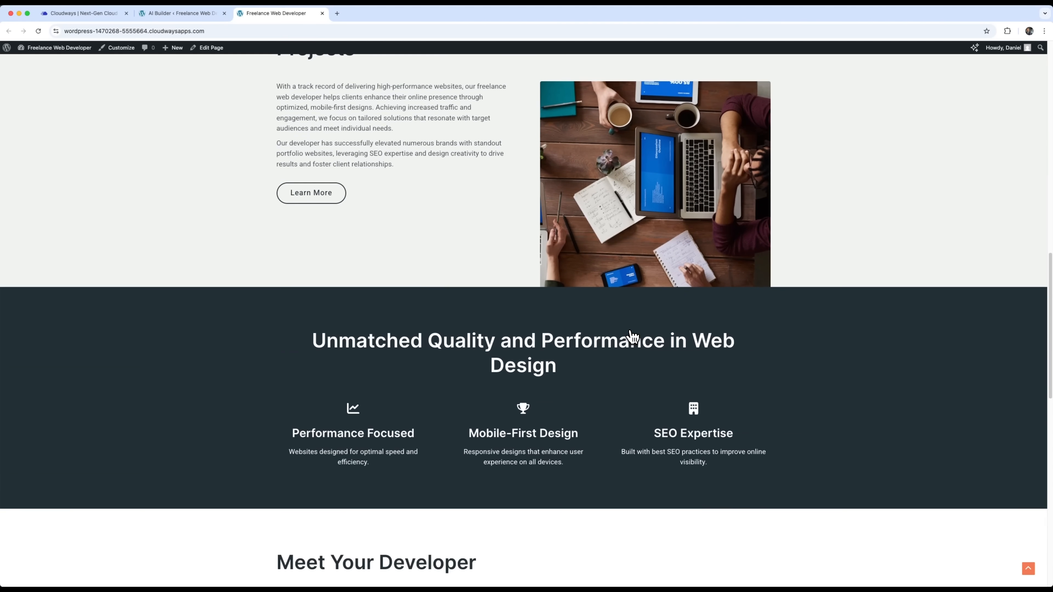
scroll("down", 3)
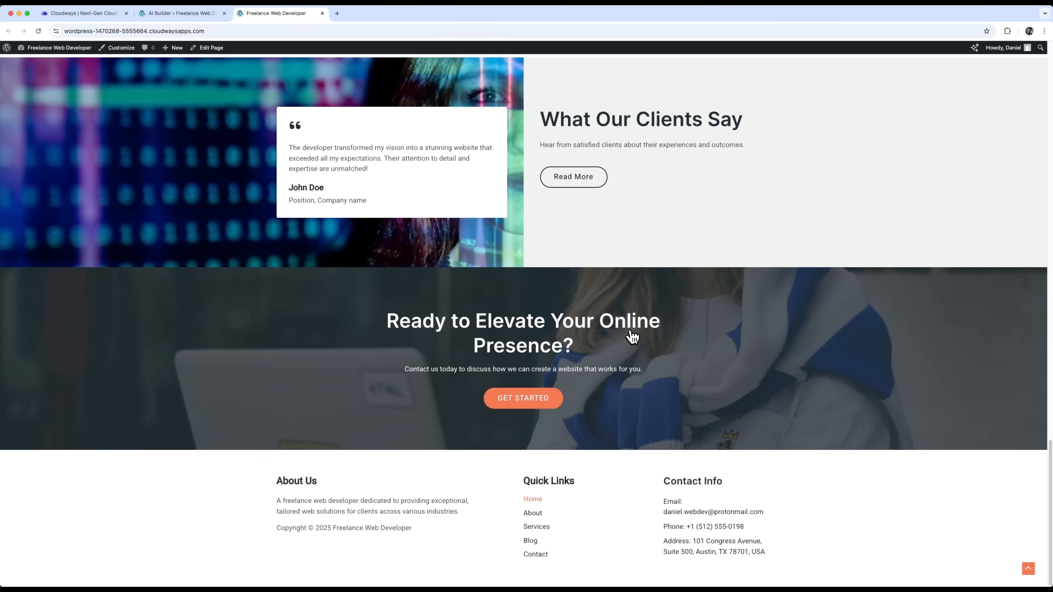
mouse_move(672, 456)
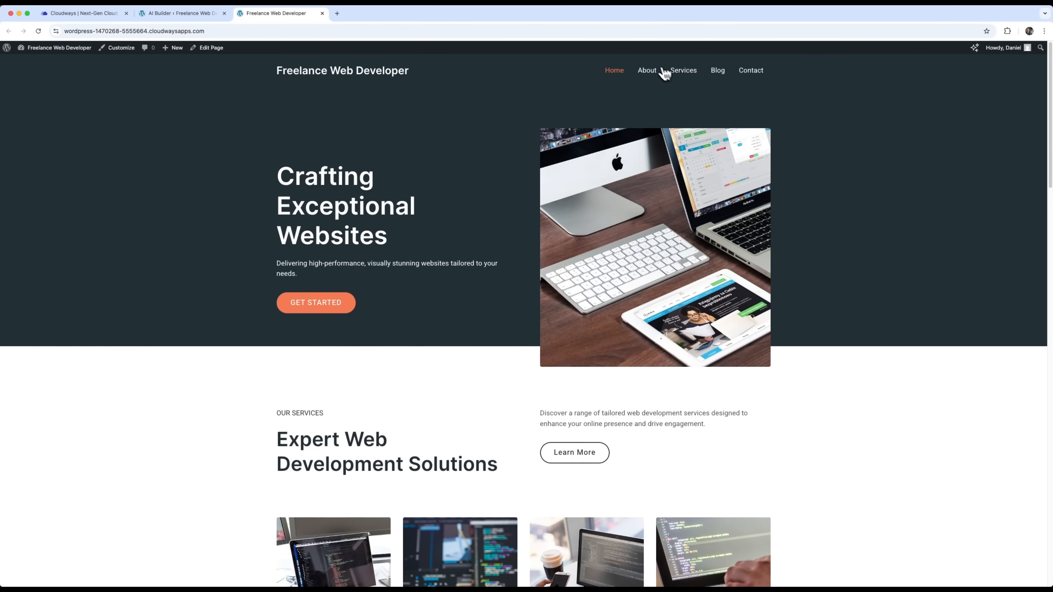
left_click(647, 70)
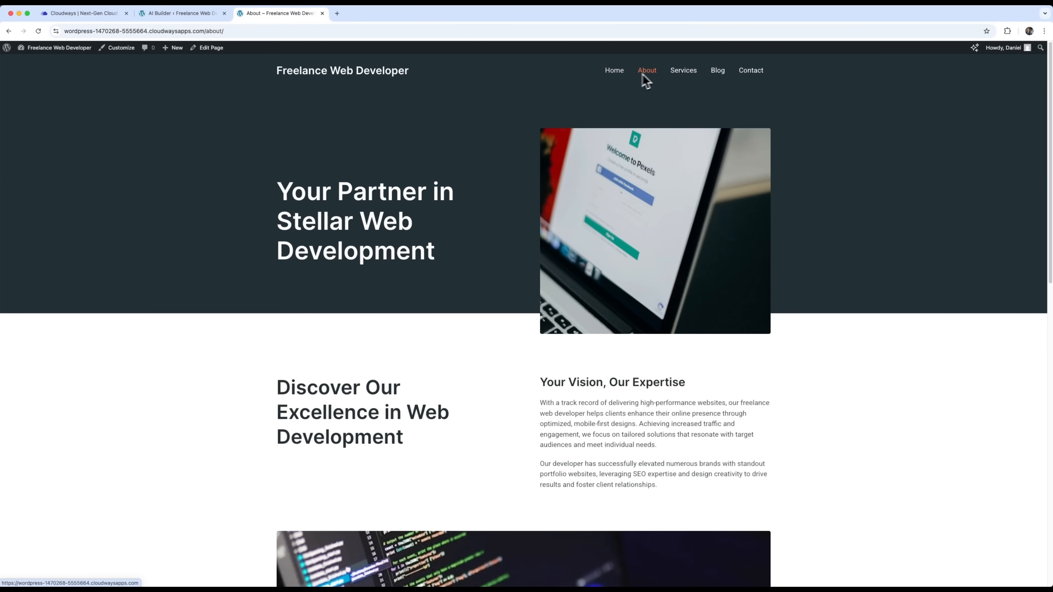
scroll("down", 3)
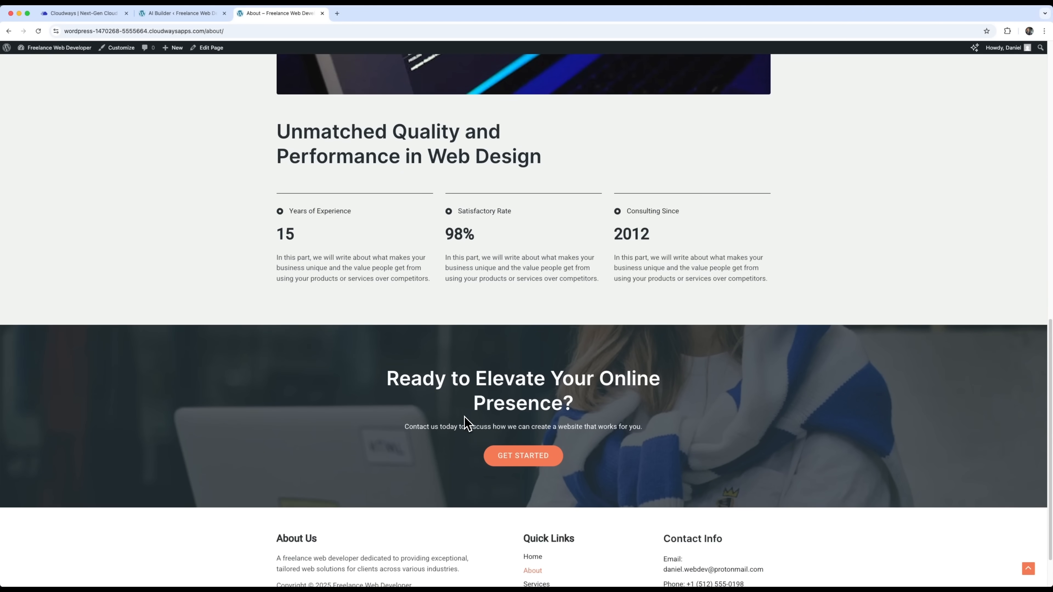
scroll("down", 3)
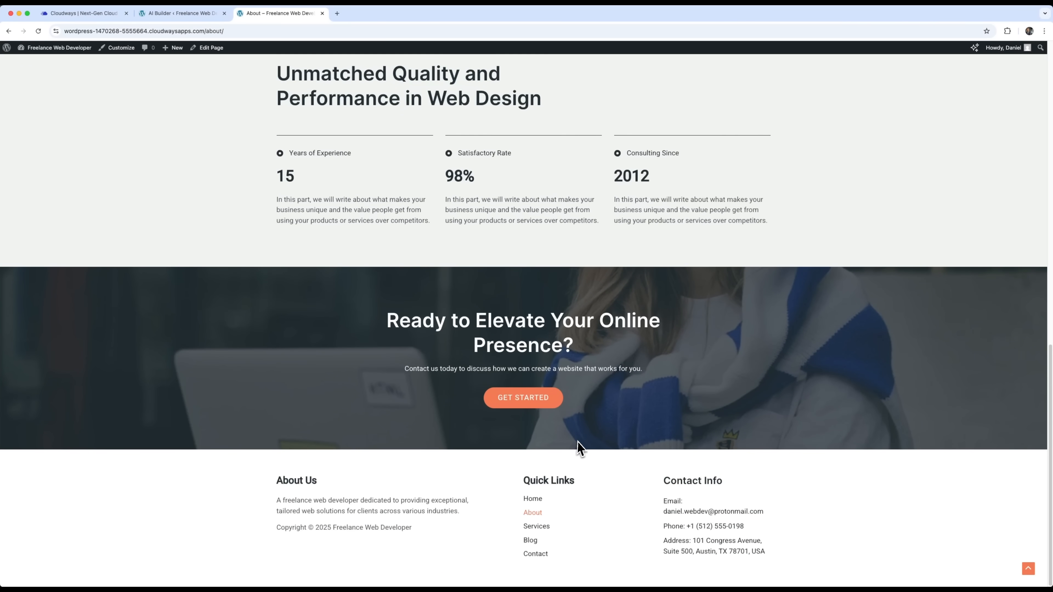
scroll("up", 3)
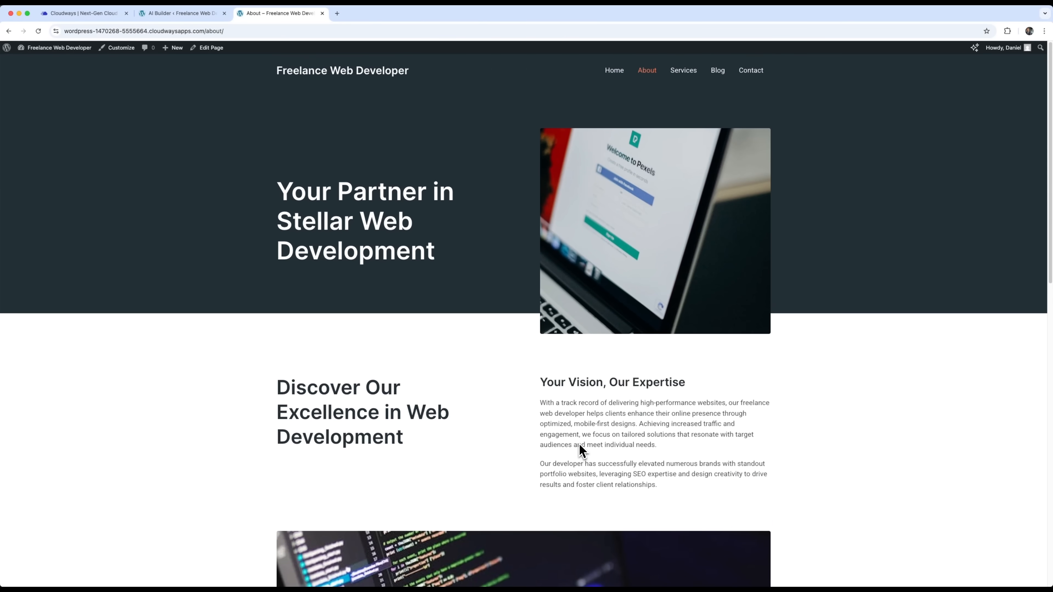
left_click(683, 70)
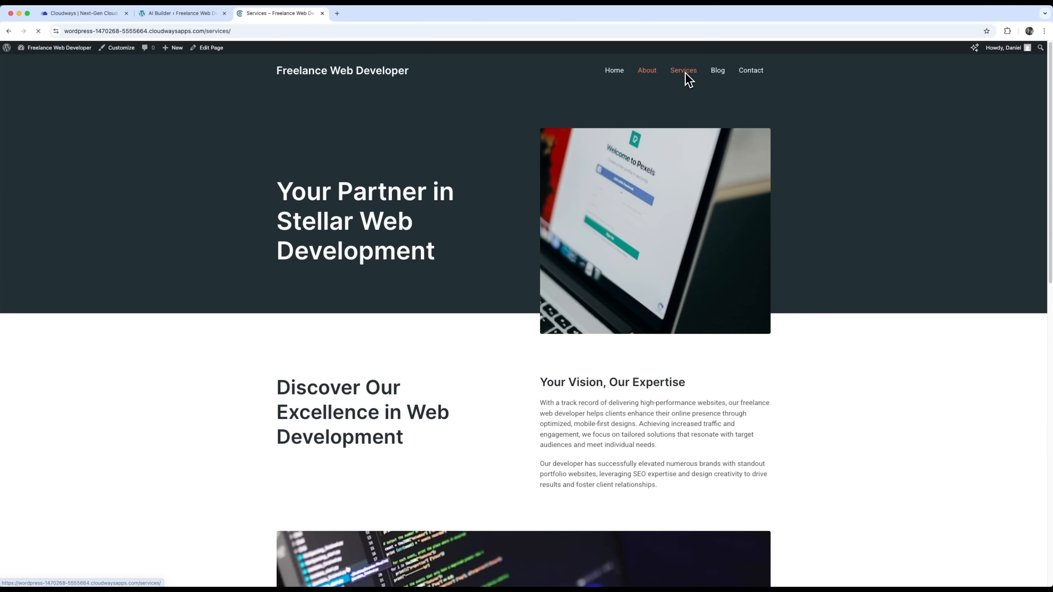
scroll("down", 3)
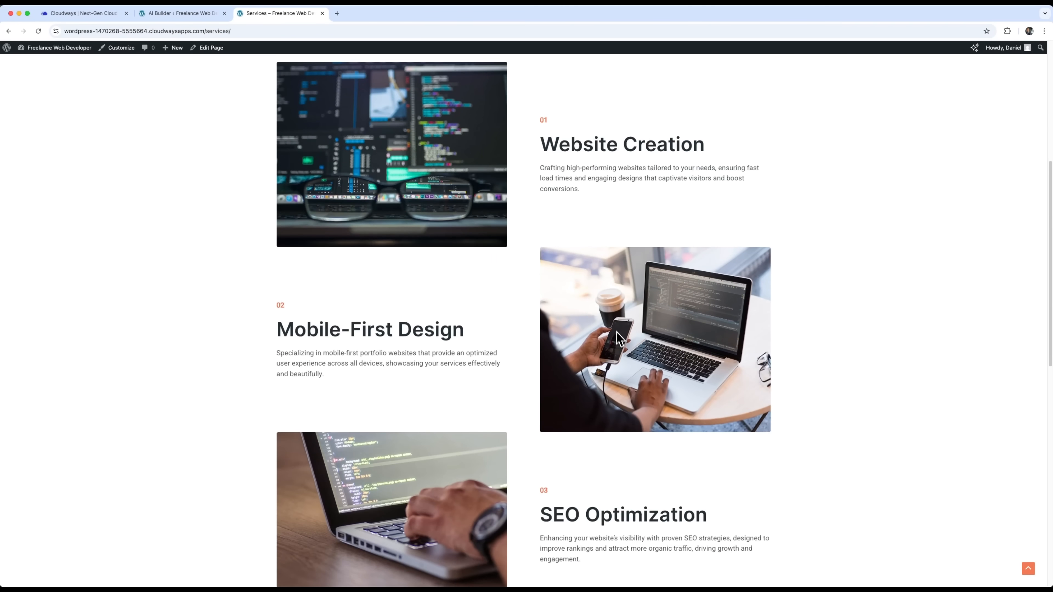
scroll("down", 3)
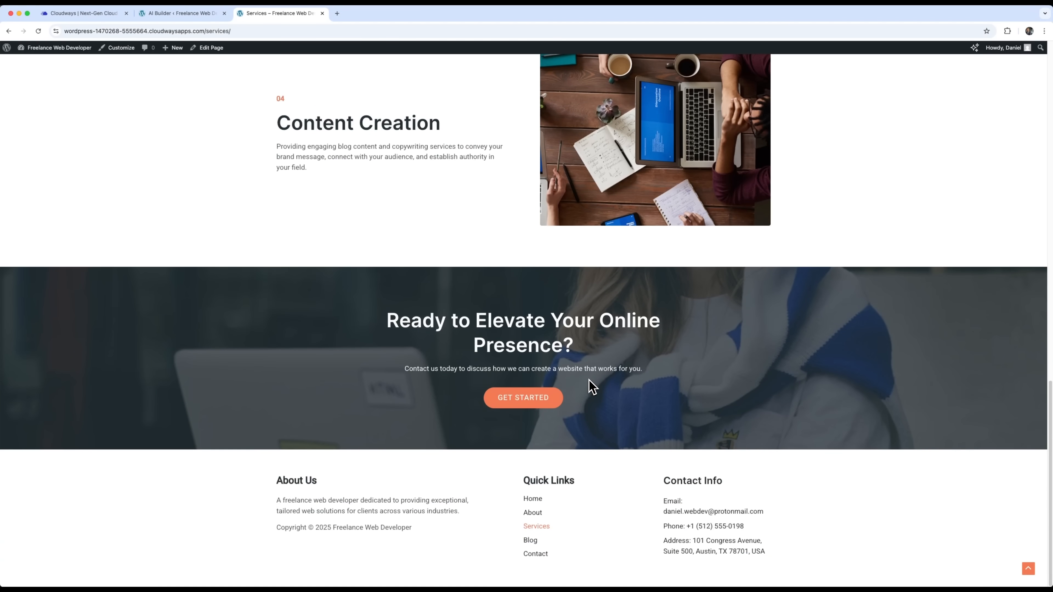
scroll("up", 3)
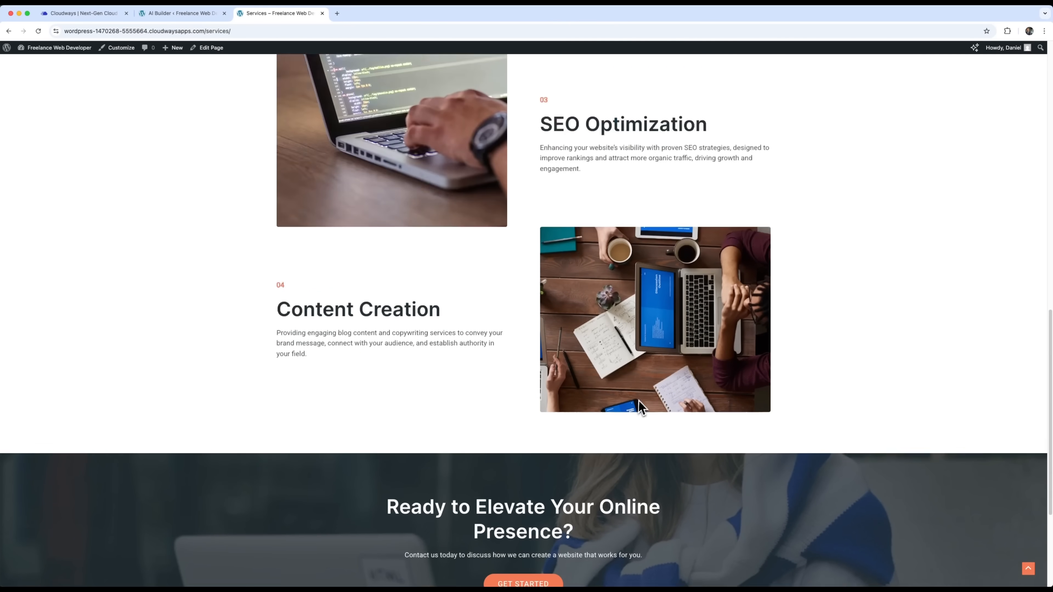
scroll("up", 3)
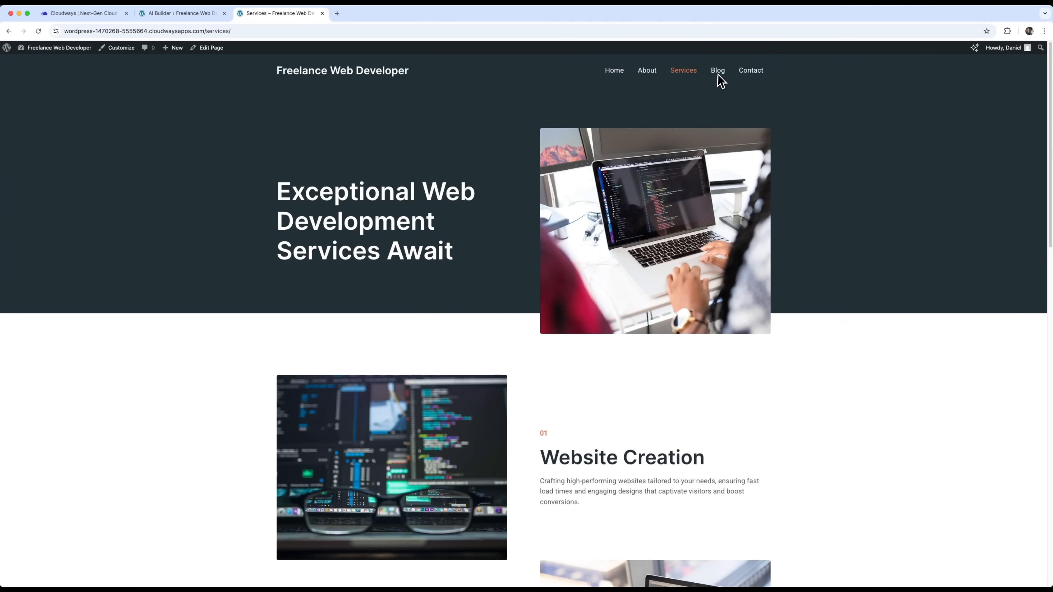
Visit the Blog page, the Mastering the First Impression post and the Contact page
left_click(718, 70)
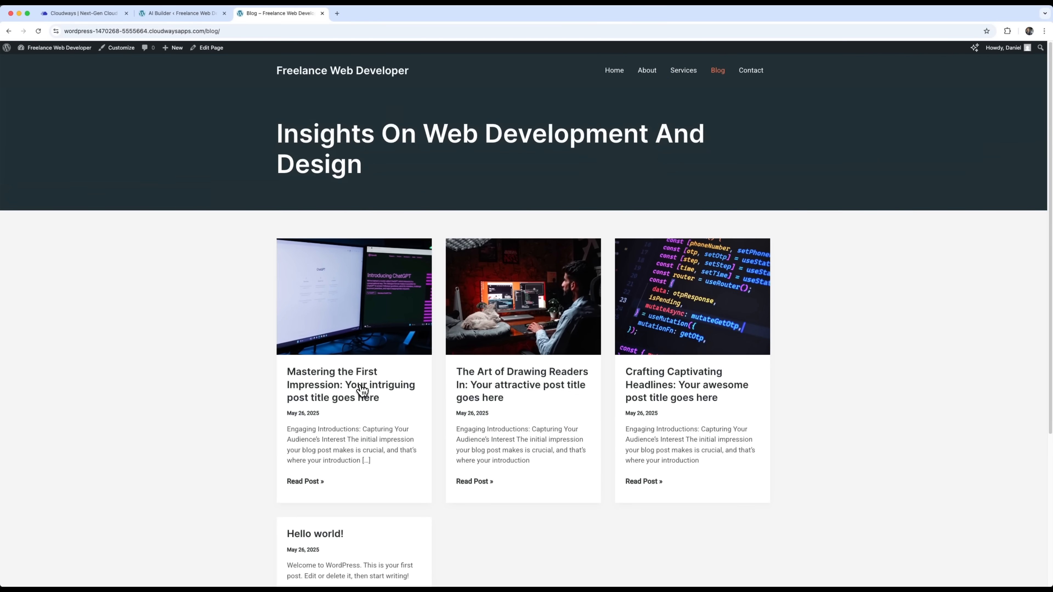
left_click(333, 385)
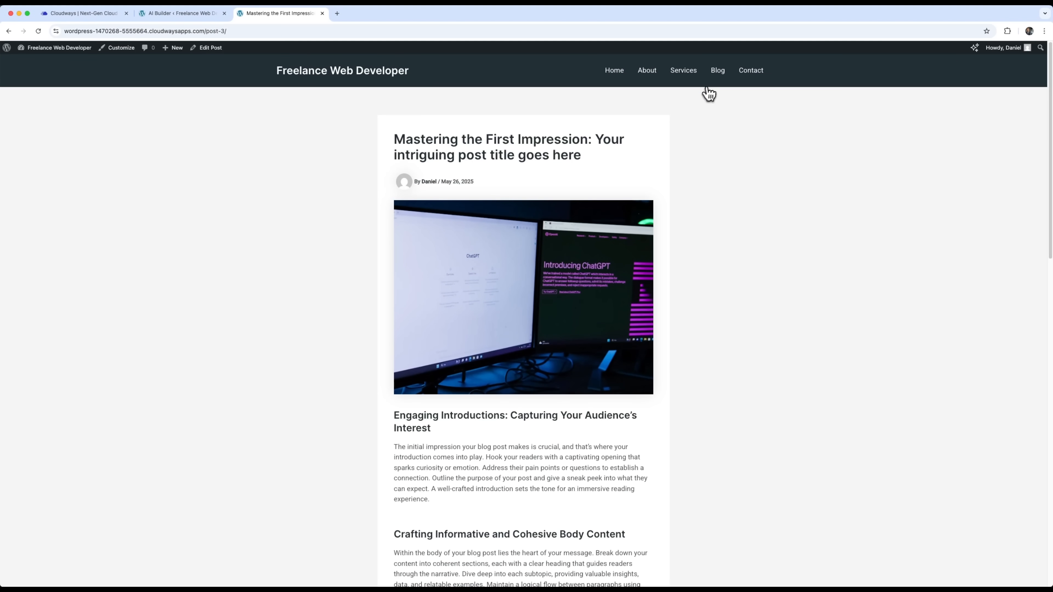
left_click(751, 70)
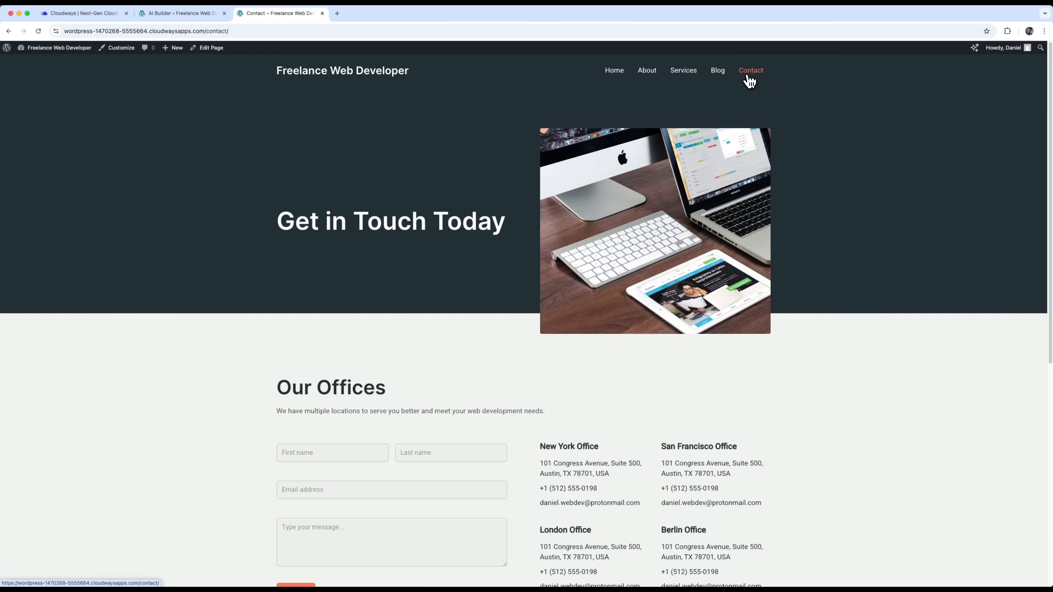
scroll("down", 3)
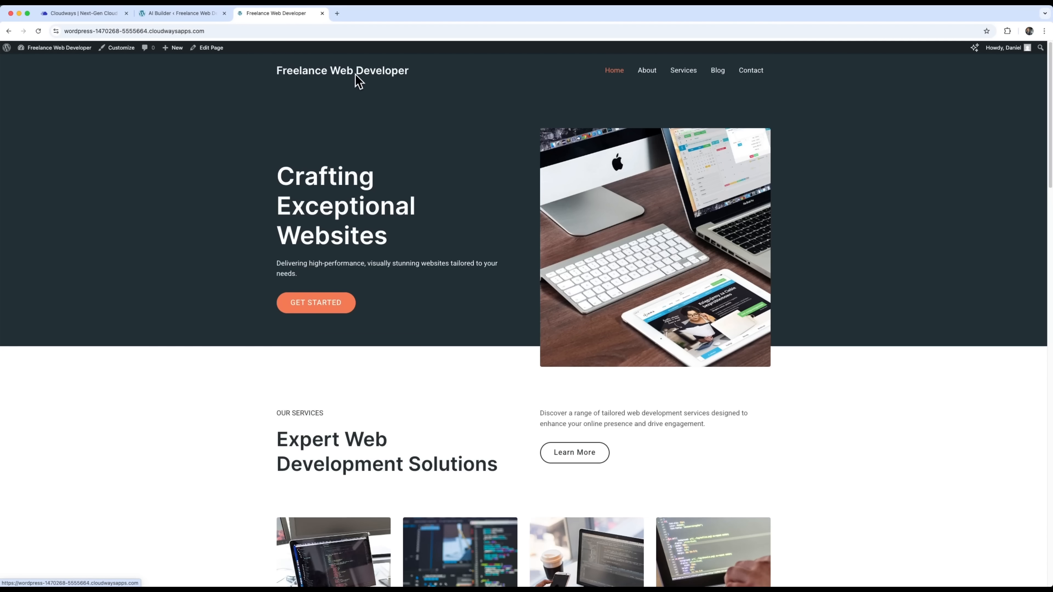
mouse_move(459, 355)
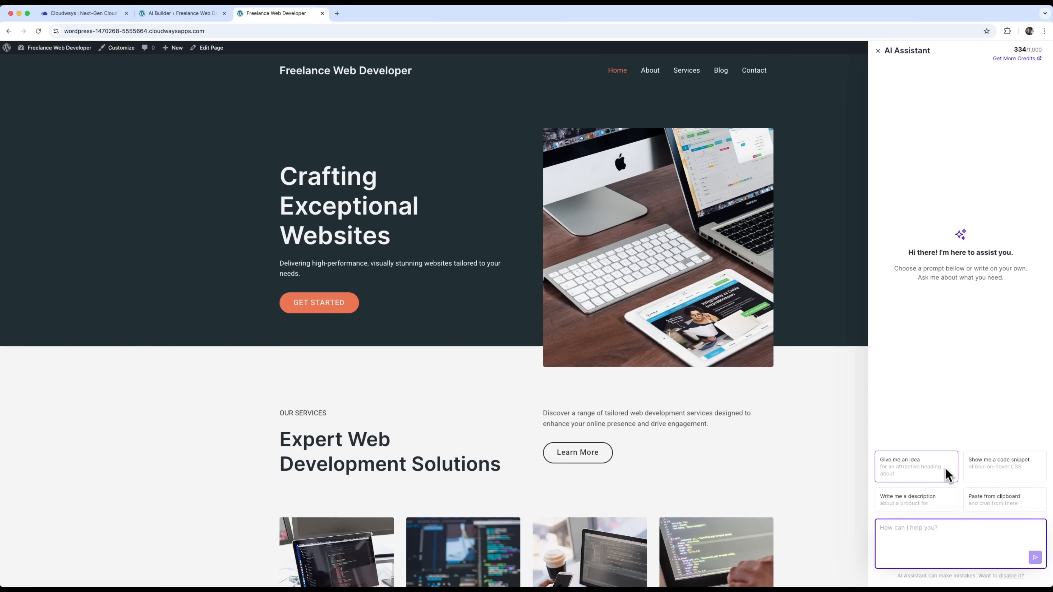
mouse_move(627, 437)
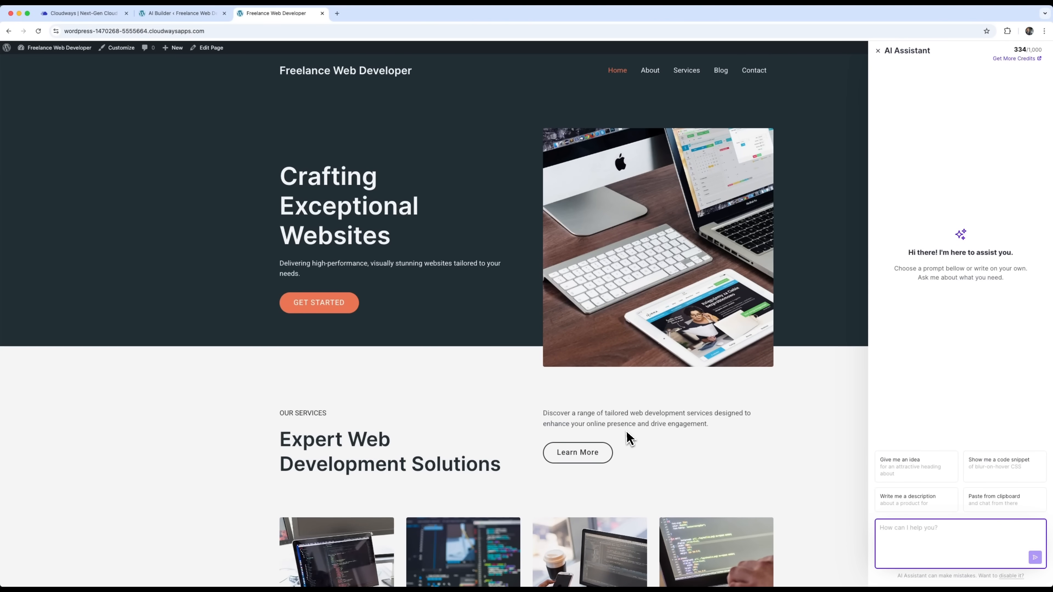
mouse_move(986, 474)
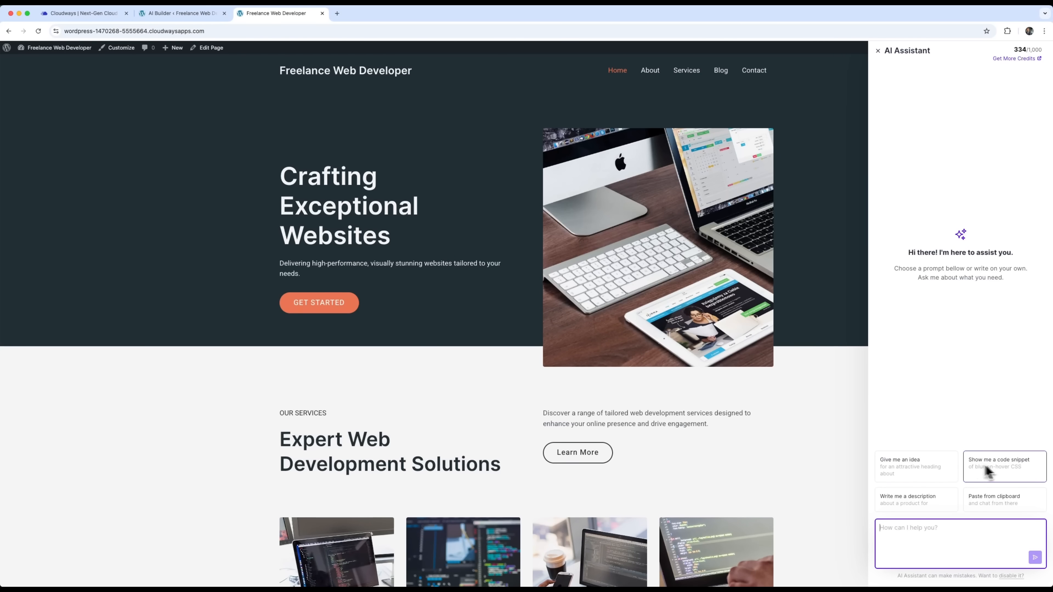
mouse_move(979, 500)
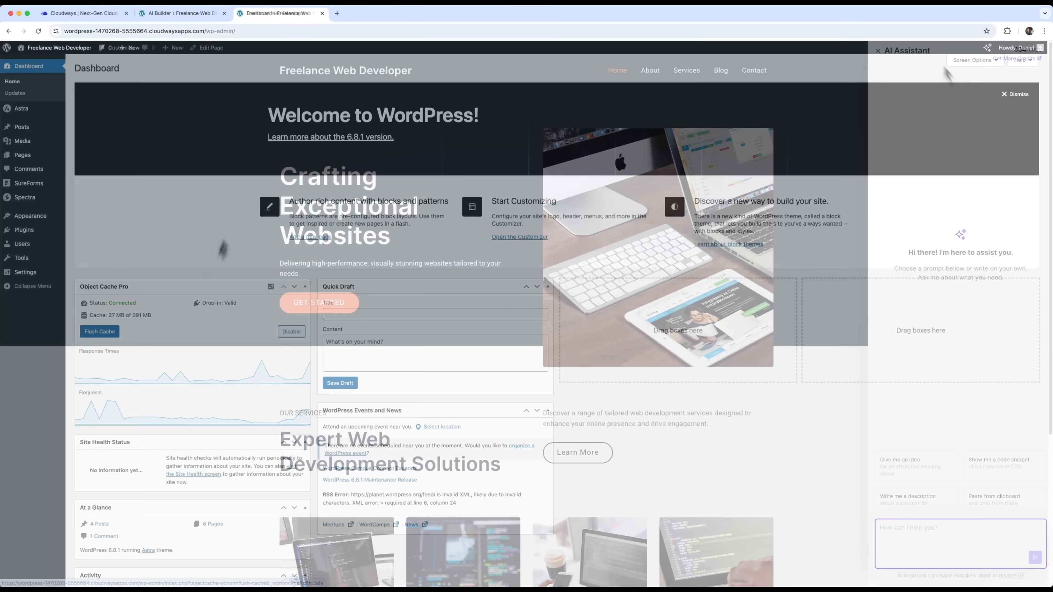
mouse_move(25, 198)
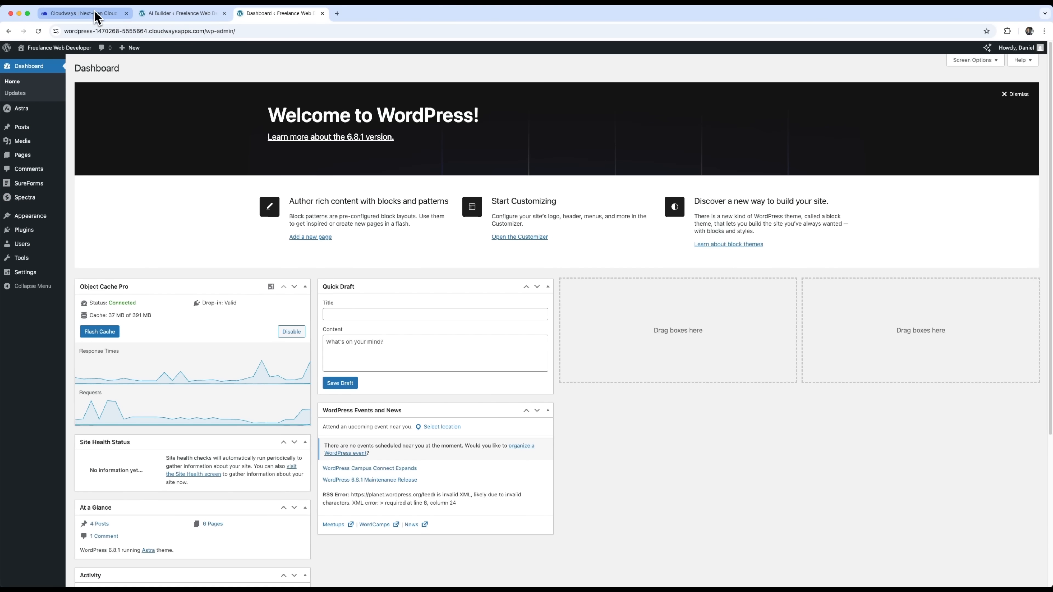
mouse_move(97, 15)
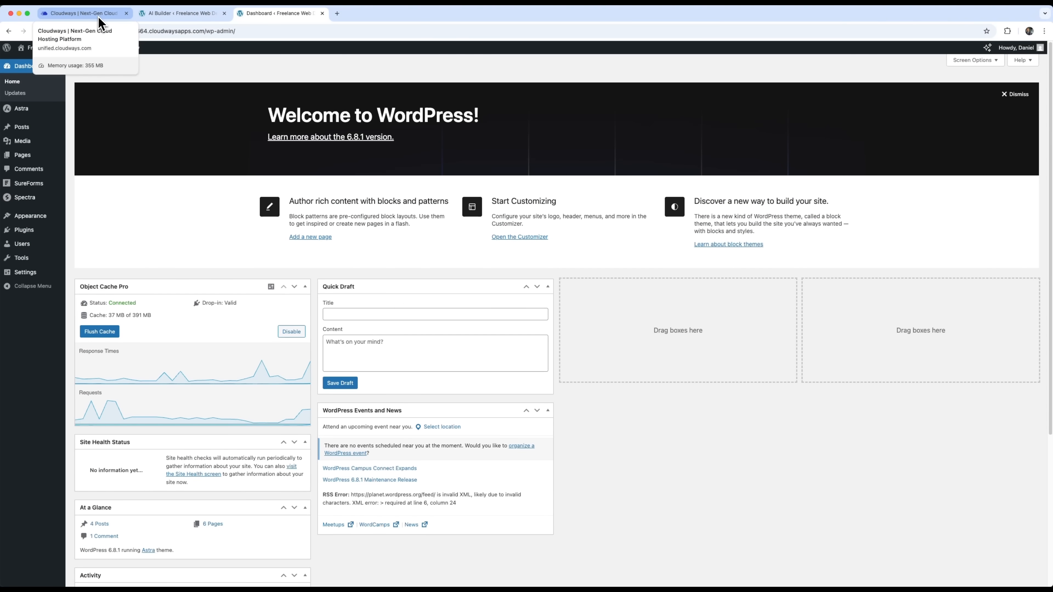
Review the app's Access Details, Staging, Domain, Cron Job and Backup and Restore pages in Cloudways
left_click(80, 13)
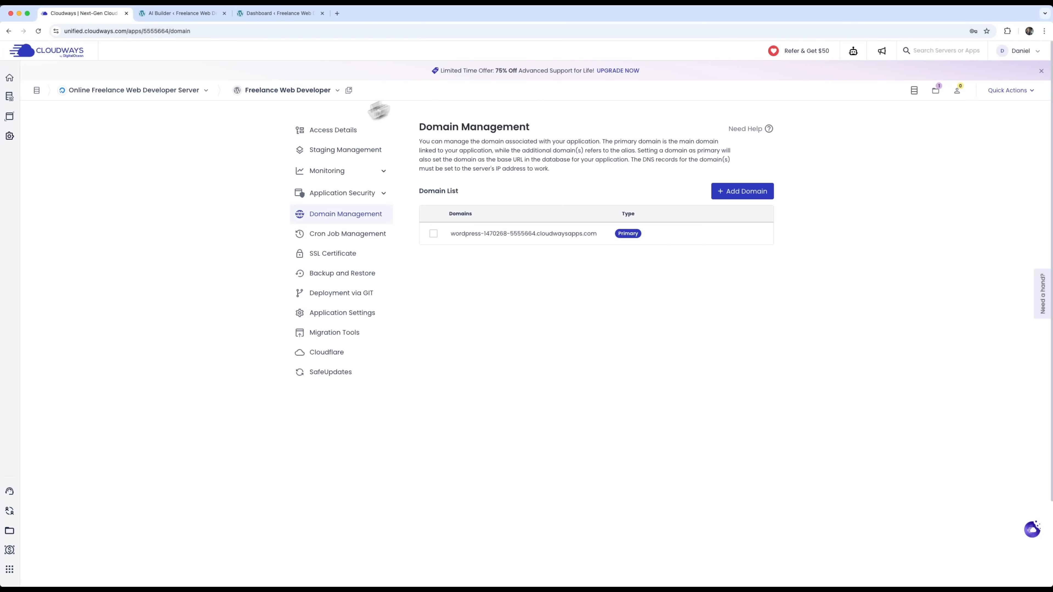
mouse_move(354, 133)
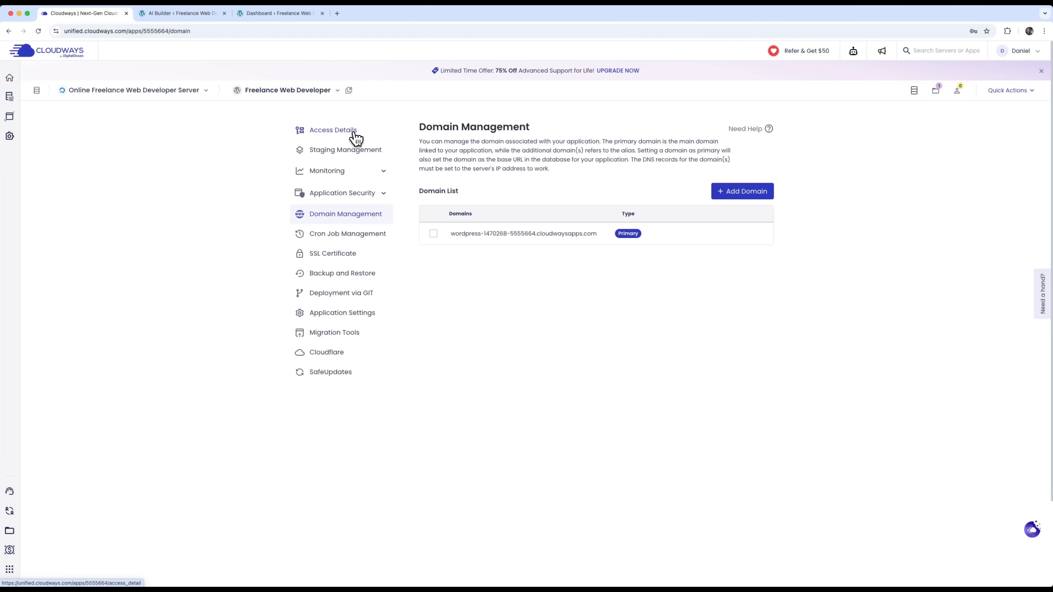
left_click(334, 131)
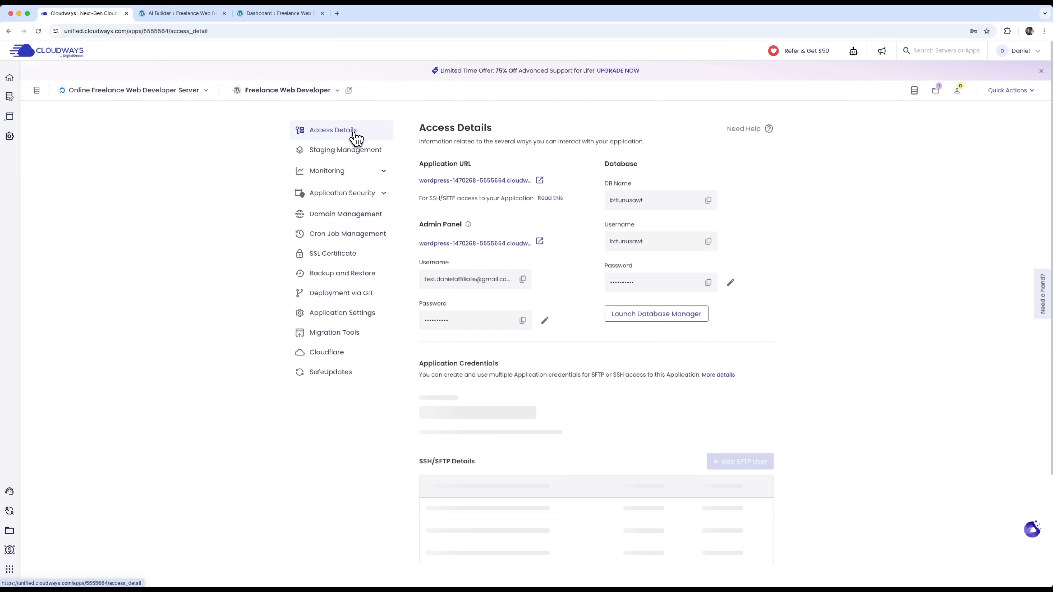
left_click(346, 150)
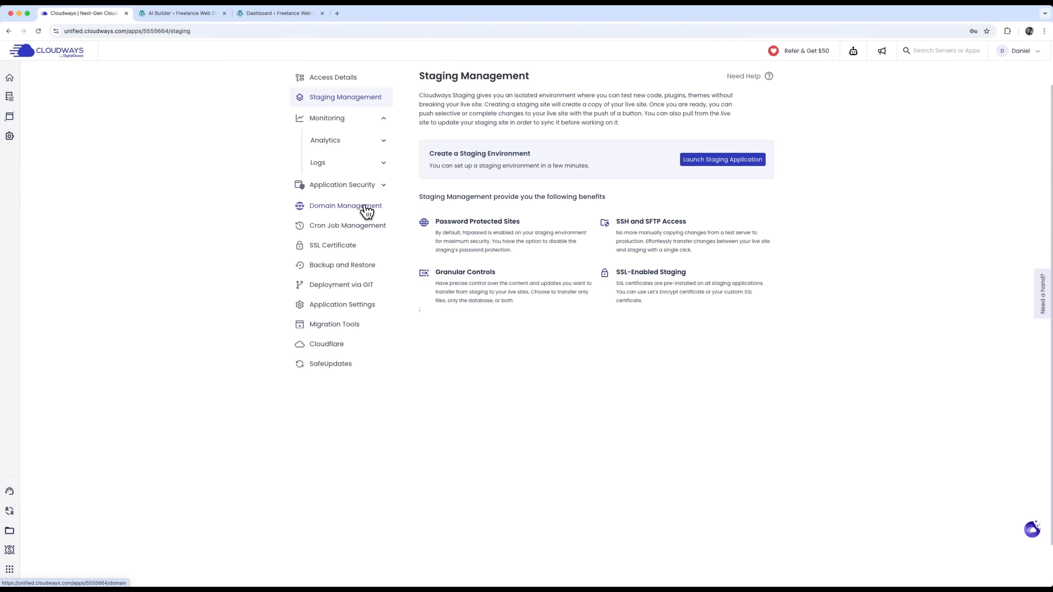
left_click(346, 206)
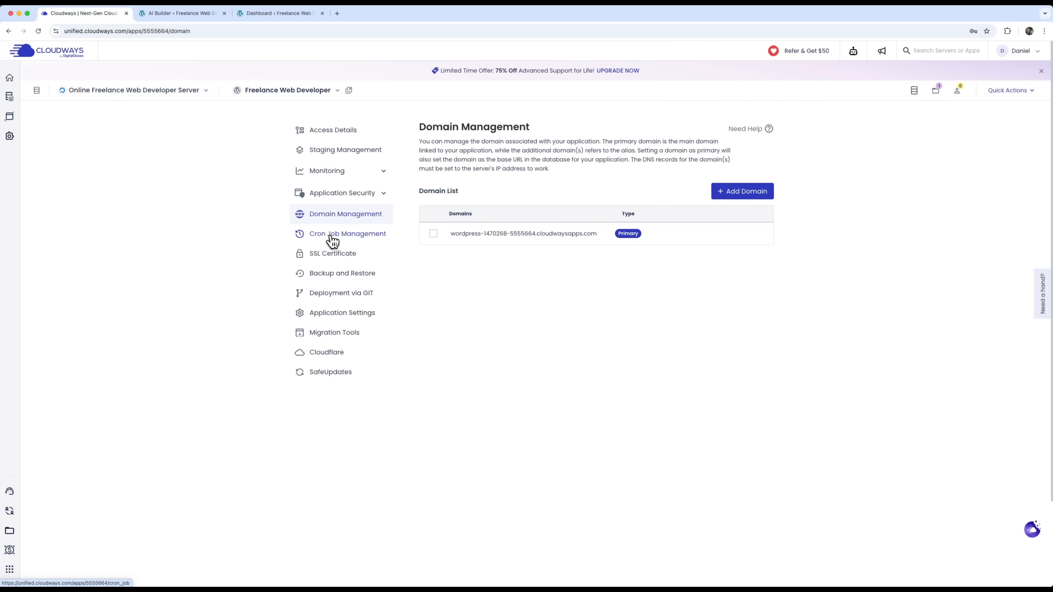
left_click(348, 233)
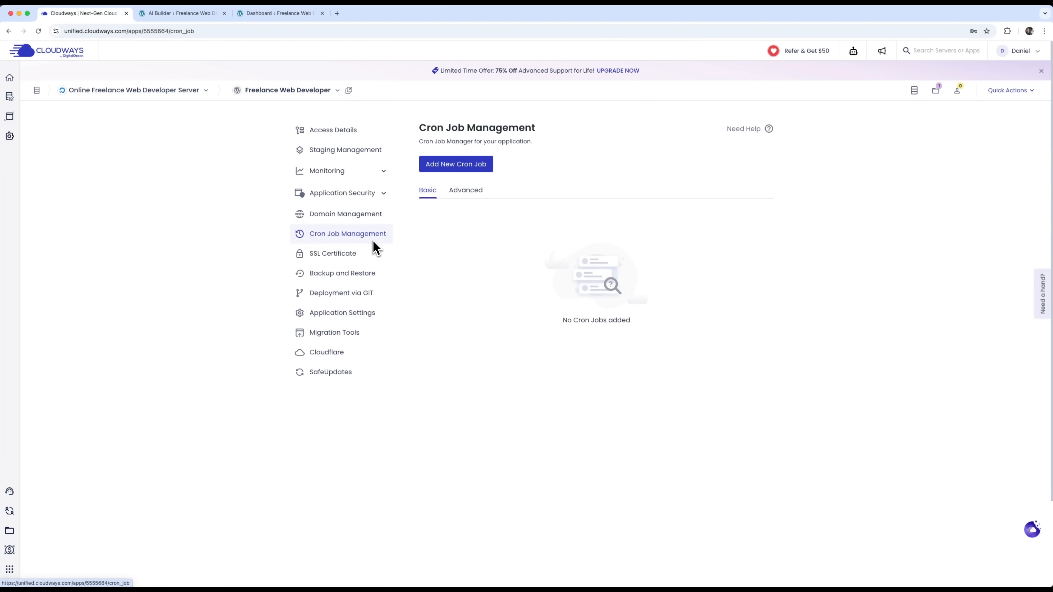
mouse_move(342, 257)
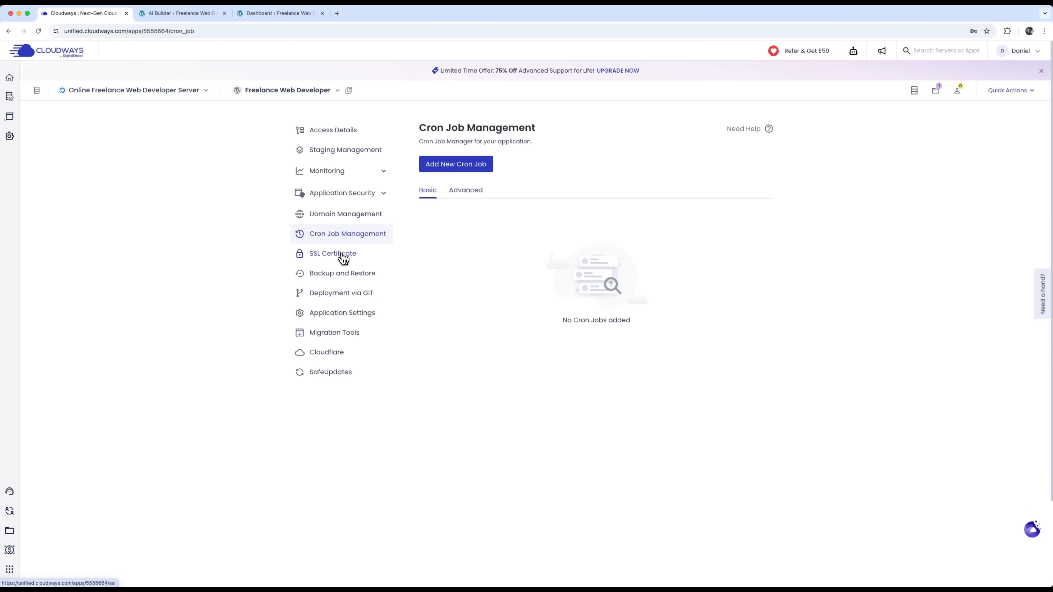
left_click(342, 274)
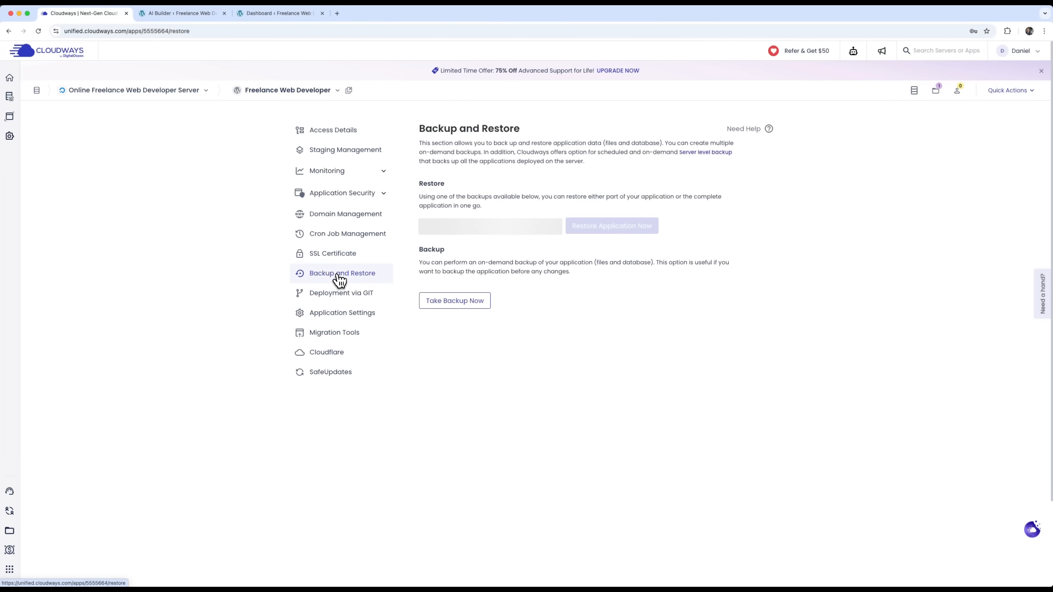
left_click(341, 293)
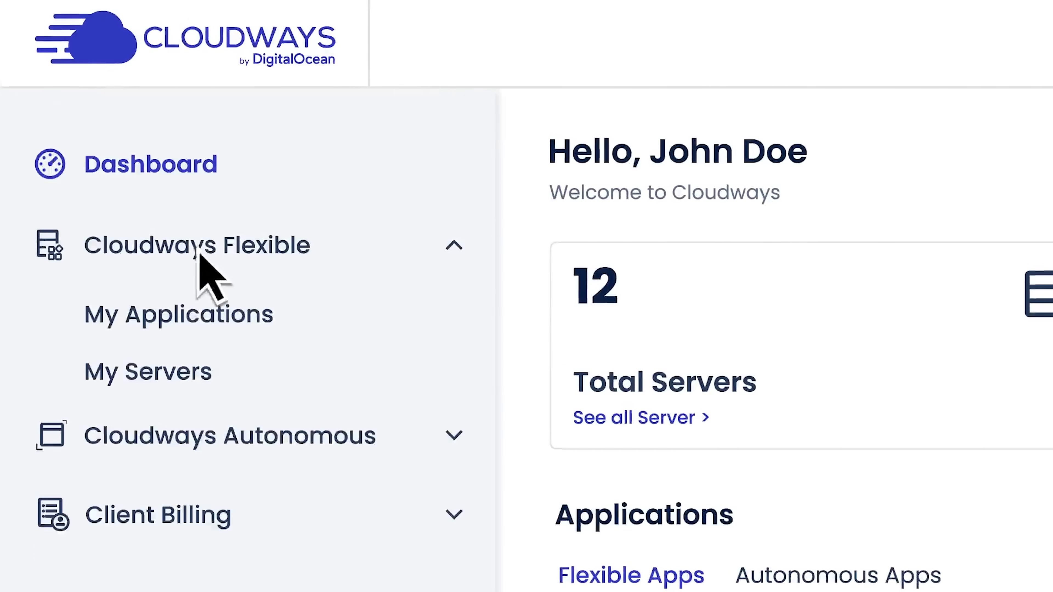
Go to the Cloudways page offering the Start Free 3-day trial
left_click(161, 318)
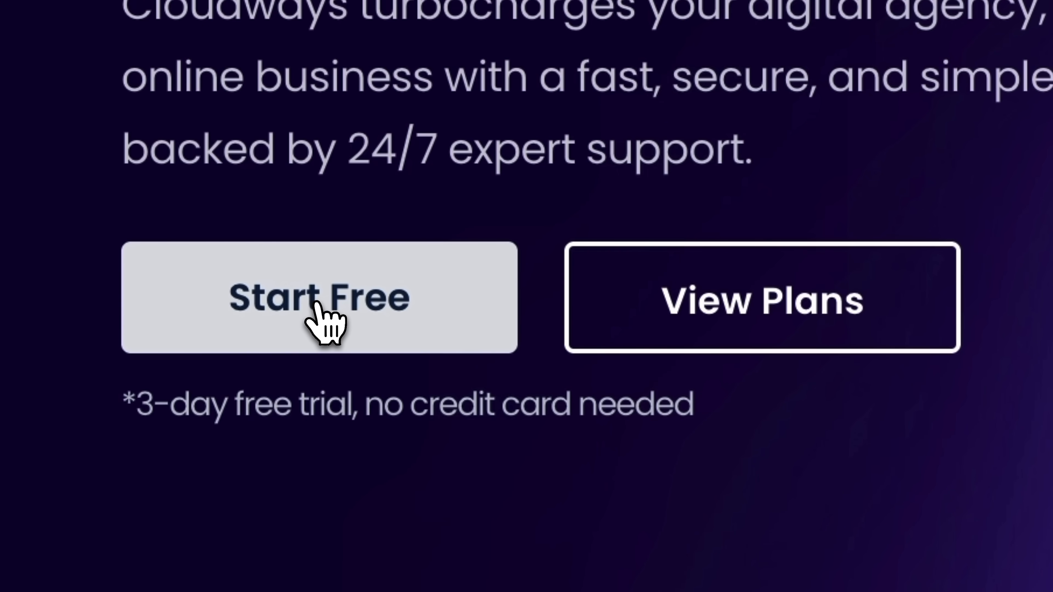
mouse_move(168, 395)
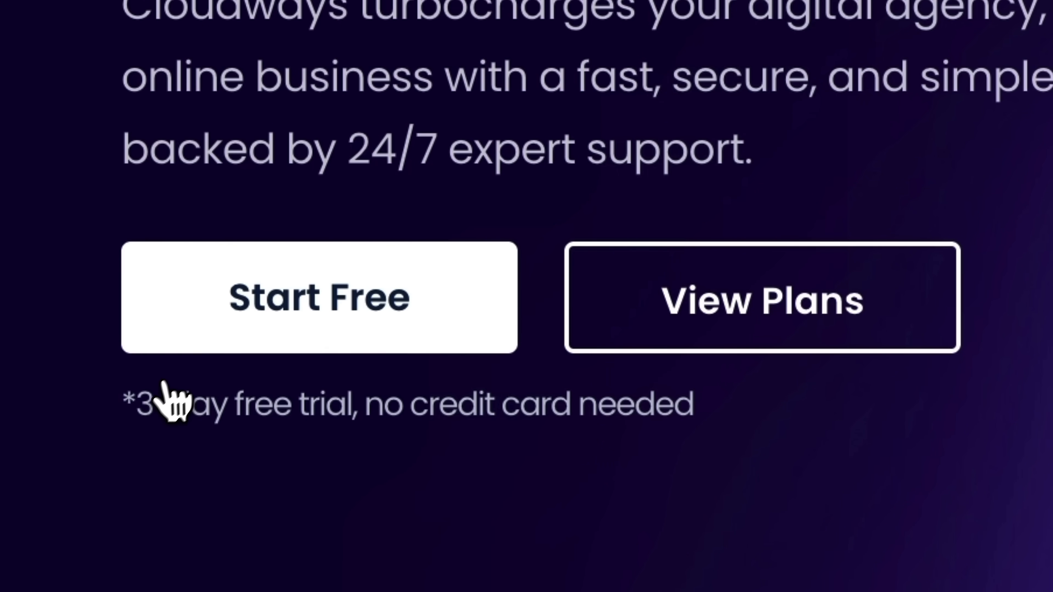